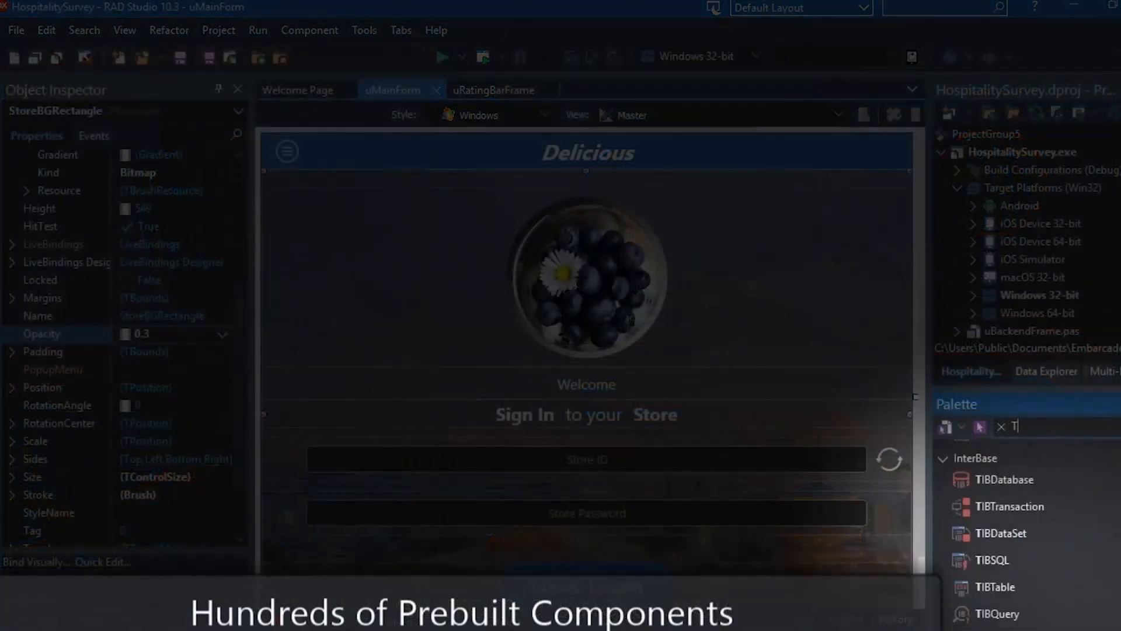
Clear the palette search and launch GetIt Package Manager from the Tools menu.
{"action": "left_click", "coordinate": [997, 428]}
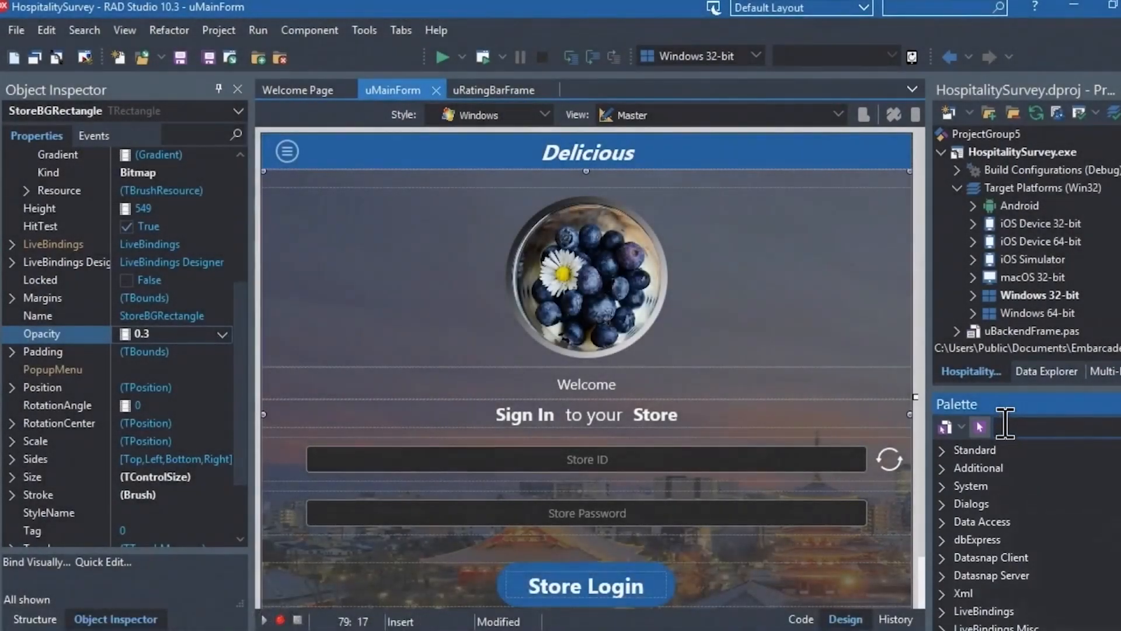
{"action": "left_click", "coordinate": [364, 30]}
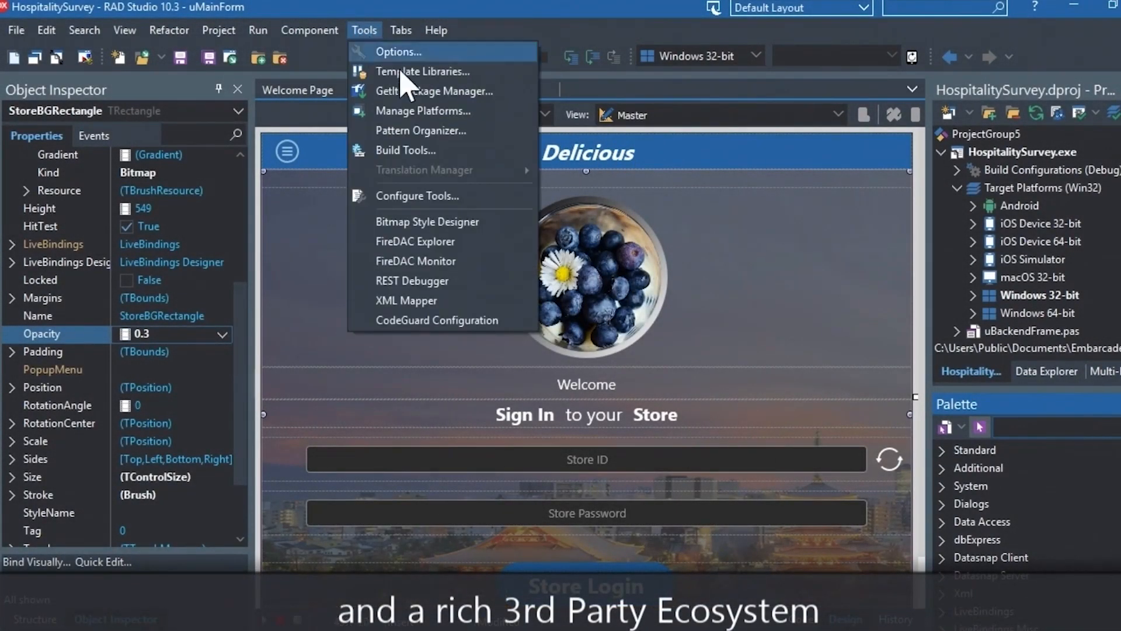
{"action": "left_click", "coordinate": [434, 91]}
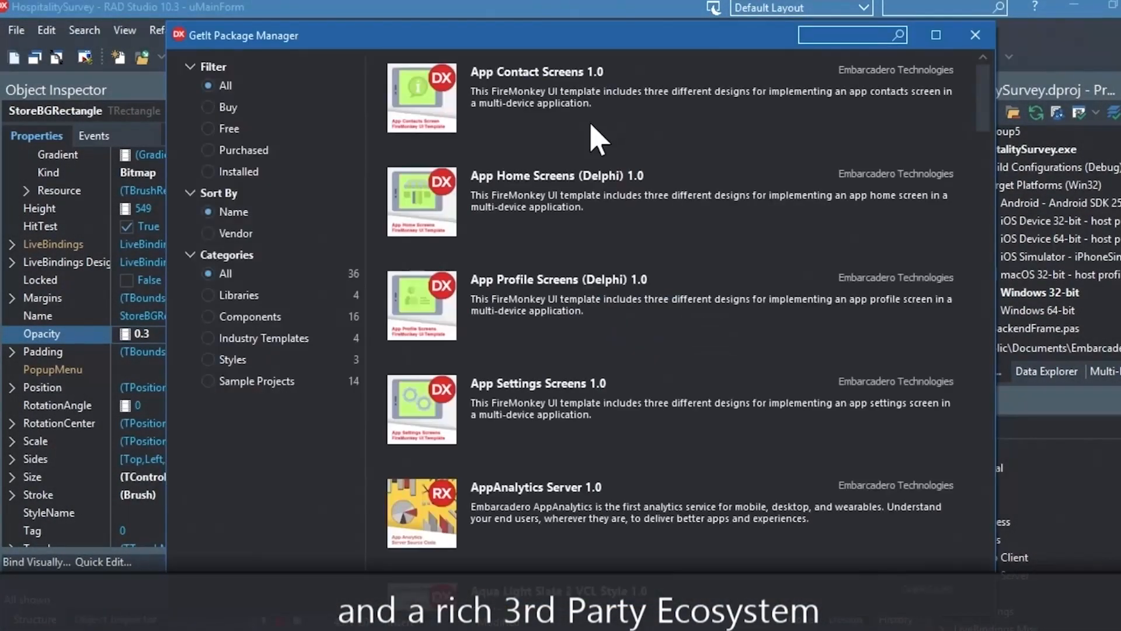
{"action": "left_click", "coordinate": [208, 128]}
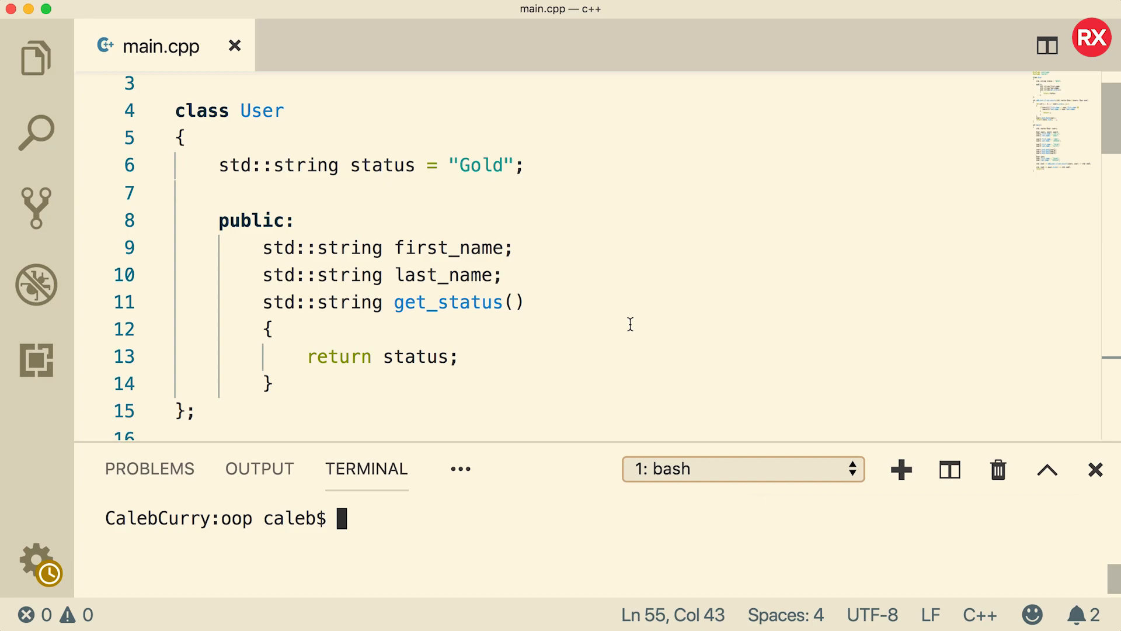
Scroll through main.cpp to review the User class, add-user function and main.
{"action": "scroll", "scroll_direction": "down", "scroll_amount": 3}
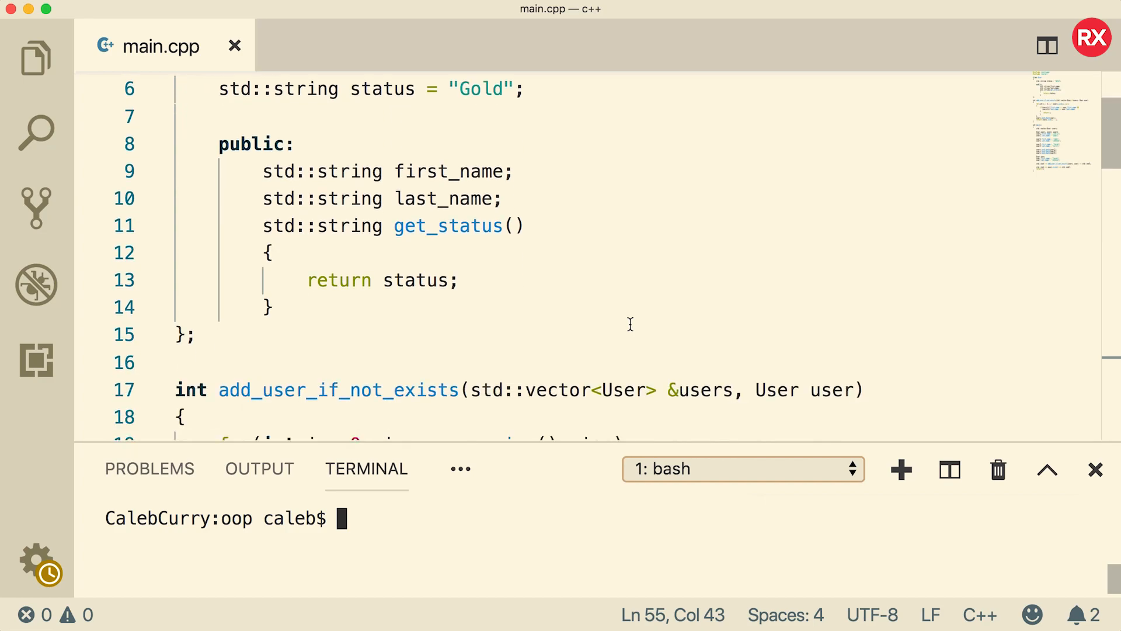
{"action": "scroll", "scroll_direction": "down", "scroll_amount": 3}
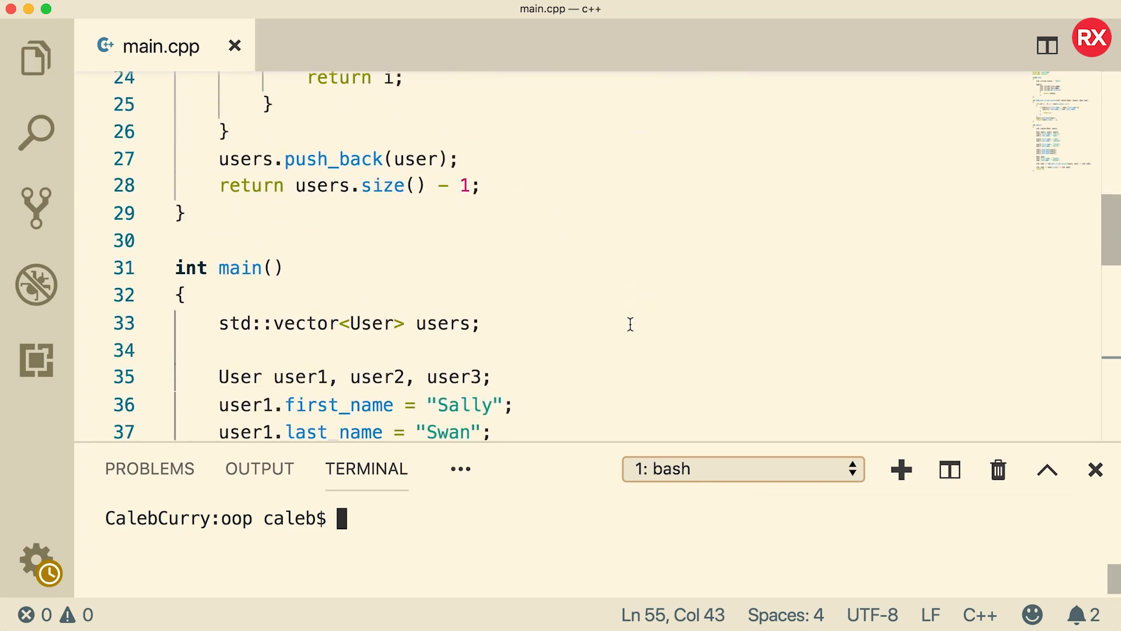
{"action": "scroll", "scroll_direction": "down", "scroll_amount": 3}
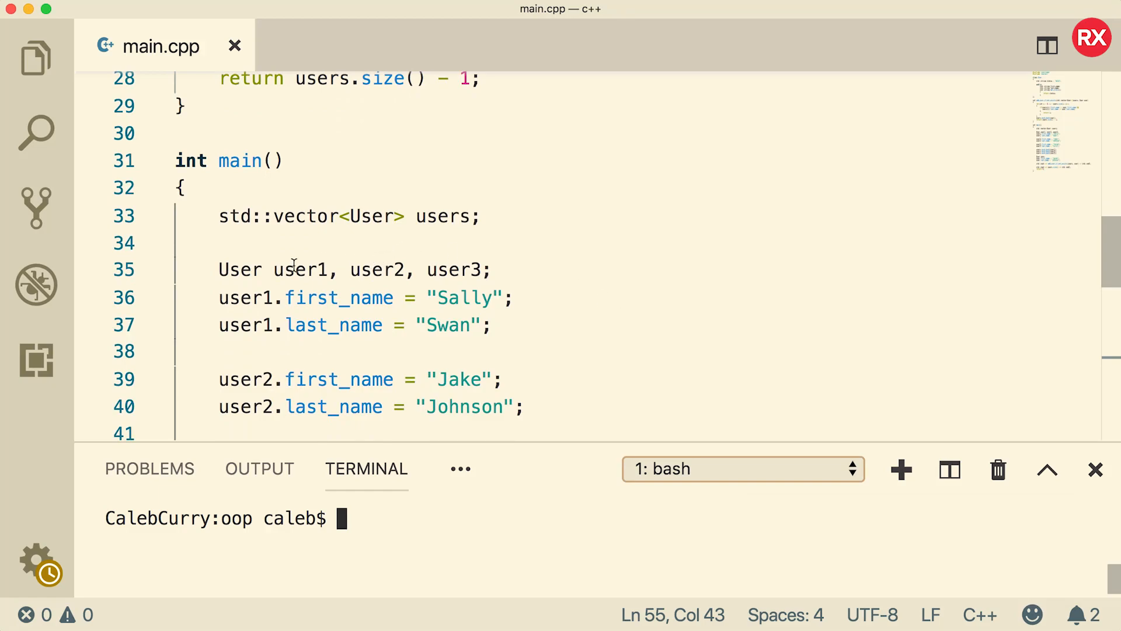
{"action": "mouse_move", "coordinate": [508, 270]}
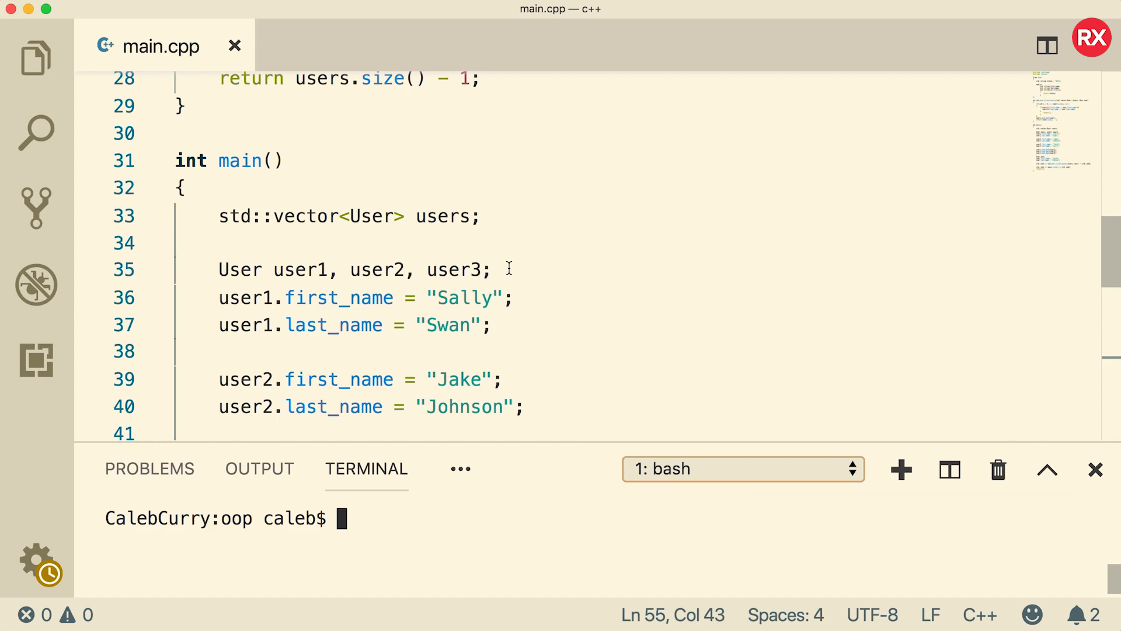
{"action": "scroll", "scroll_direction": "up", "scroll_amount": 3}
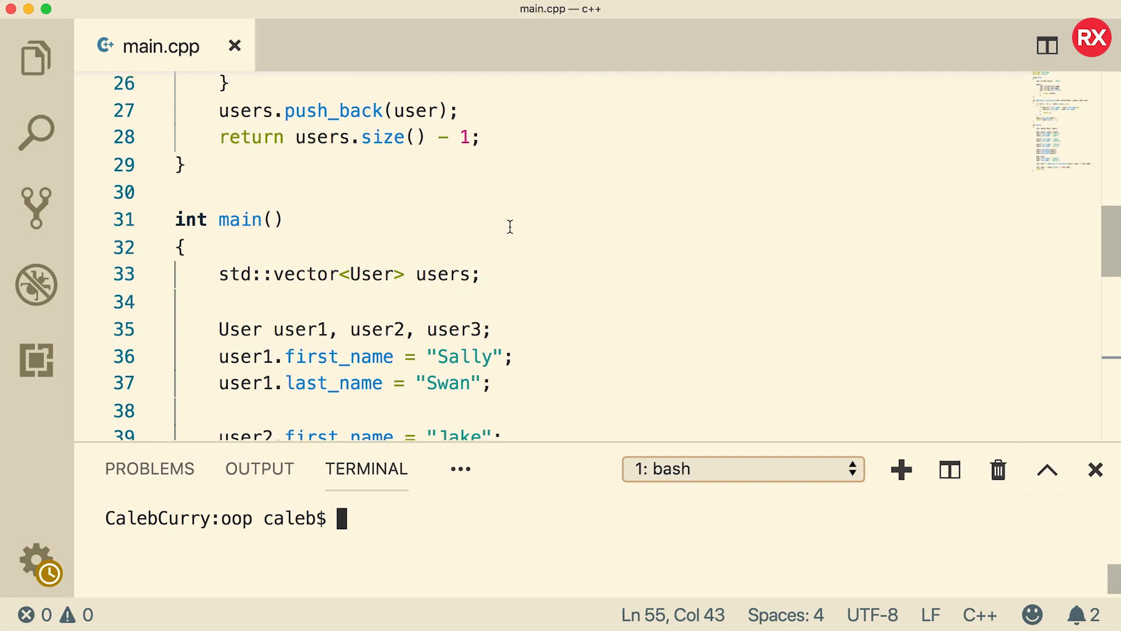
{"action": "scroll", "scroll_direction": "up", "scroll_amount": 3}
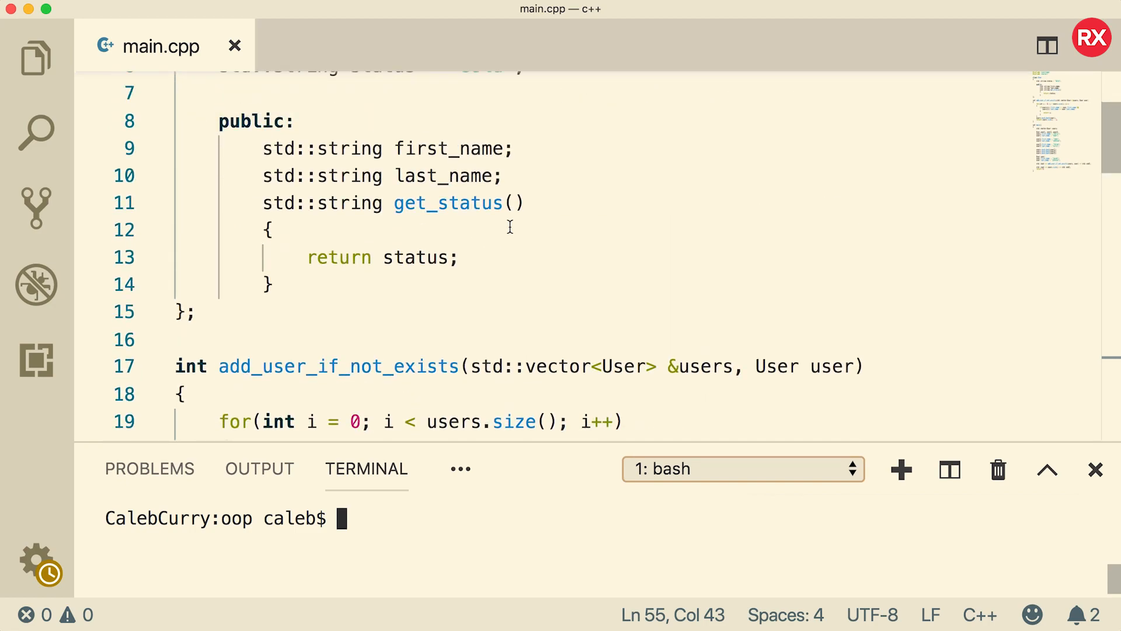
{"action": "scroll", "scroll_direction": "up", "scroll_amount": 3}
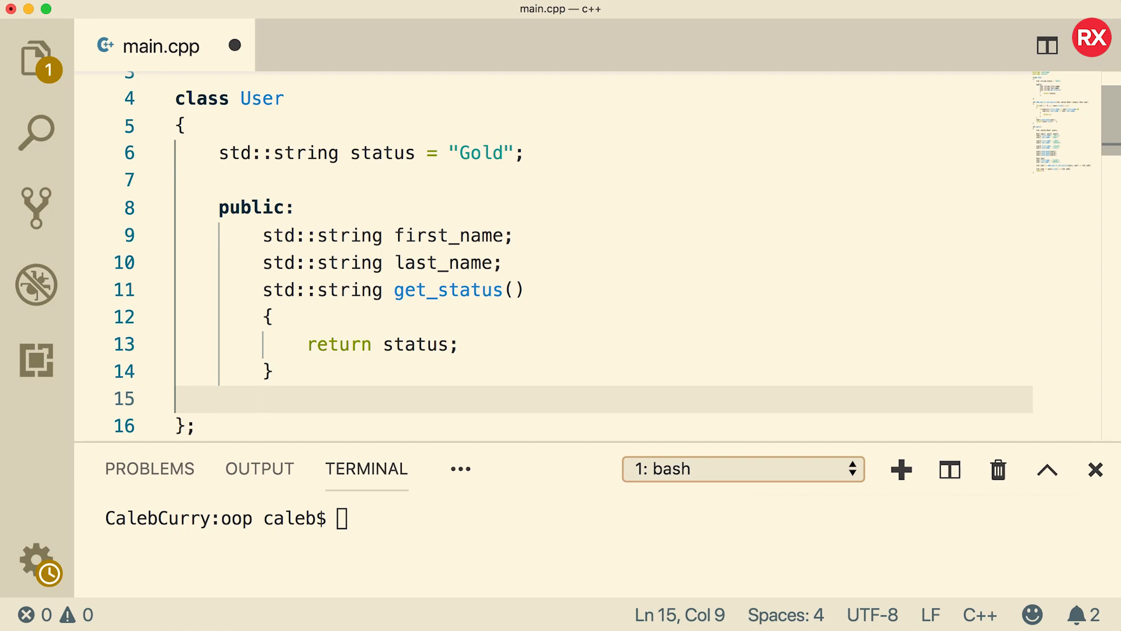
Write a default User() constructor that prints "Constructor\n" with std::cout.
{"action": "type", "text": "User()"}
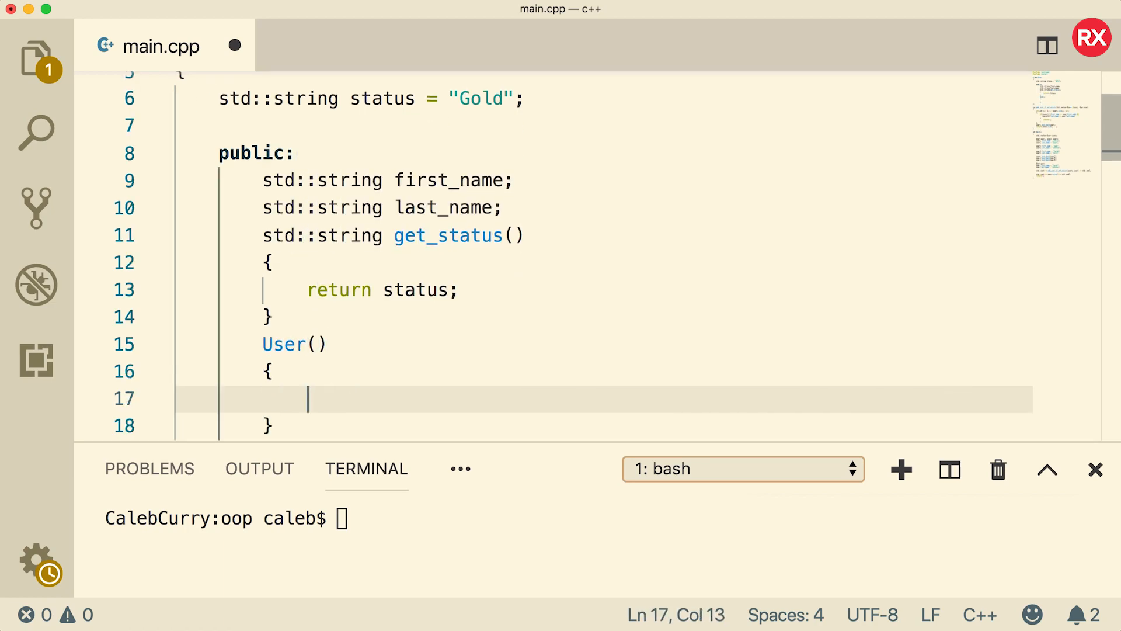
{"action": "type", "text": "std::cout <"}
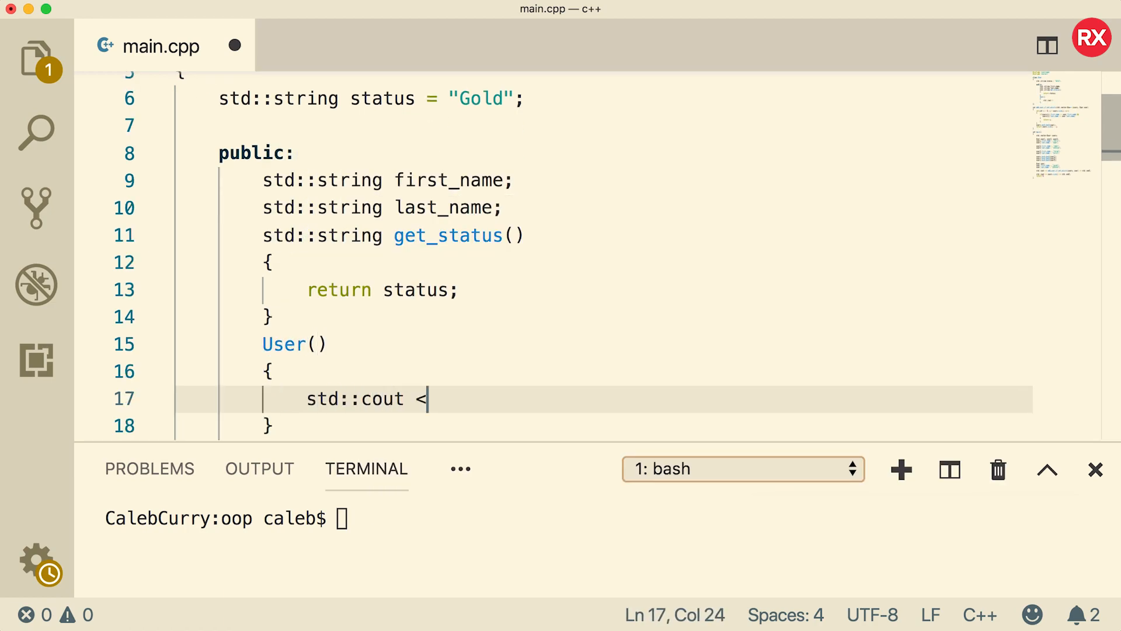
{"action": "type", "text": "< \"Constructor"}
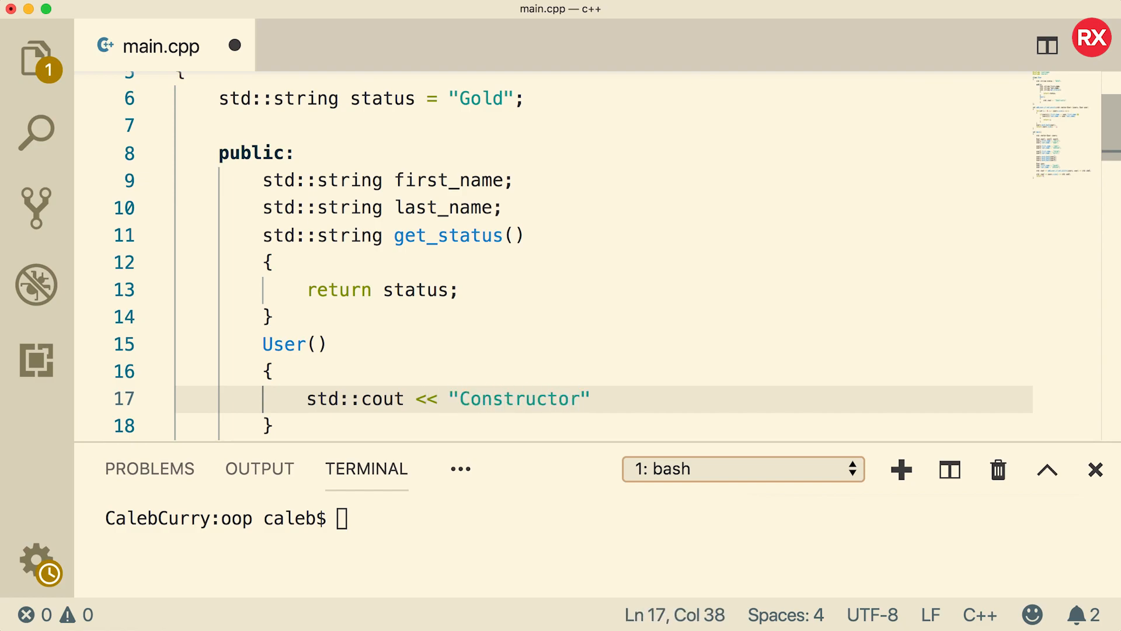
{"action": "type", "text": "\\n"}
{"action": "left_click", "coordinate": [354, 517]}
{"action": "type", "text": "g++ main.cpp -std=c++11"}
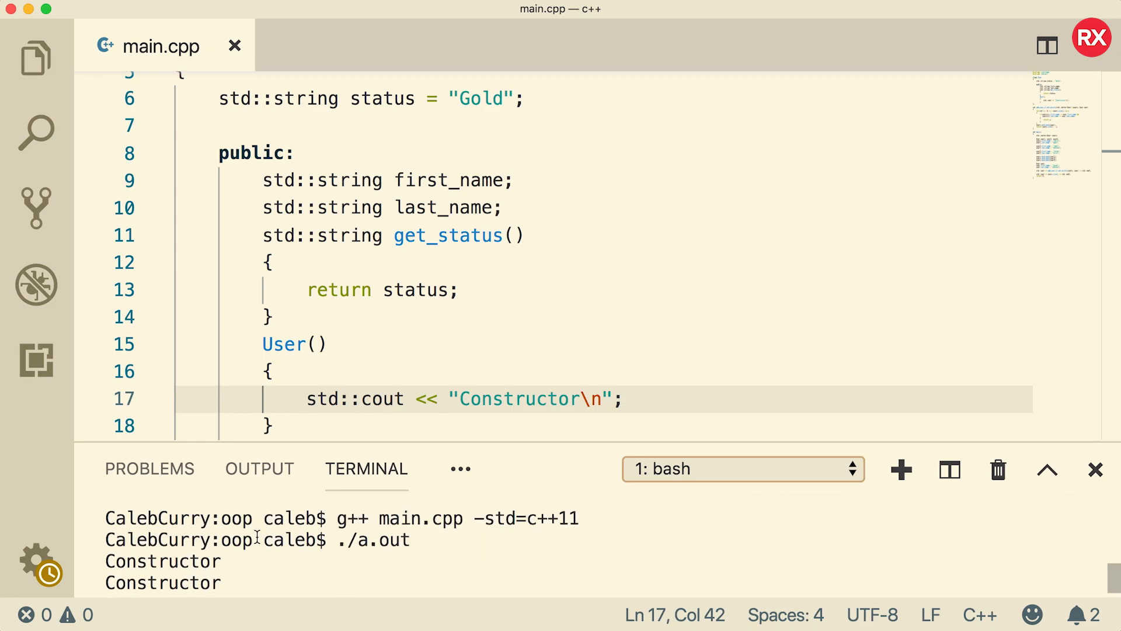
{"action": "scroll", "scroll_direction": "down", "scroll_amount": 3}
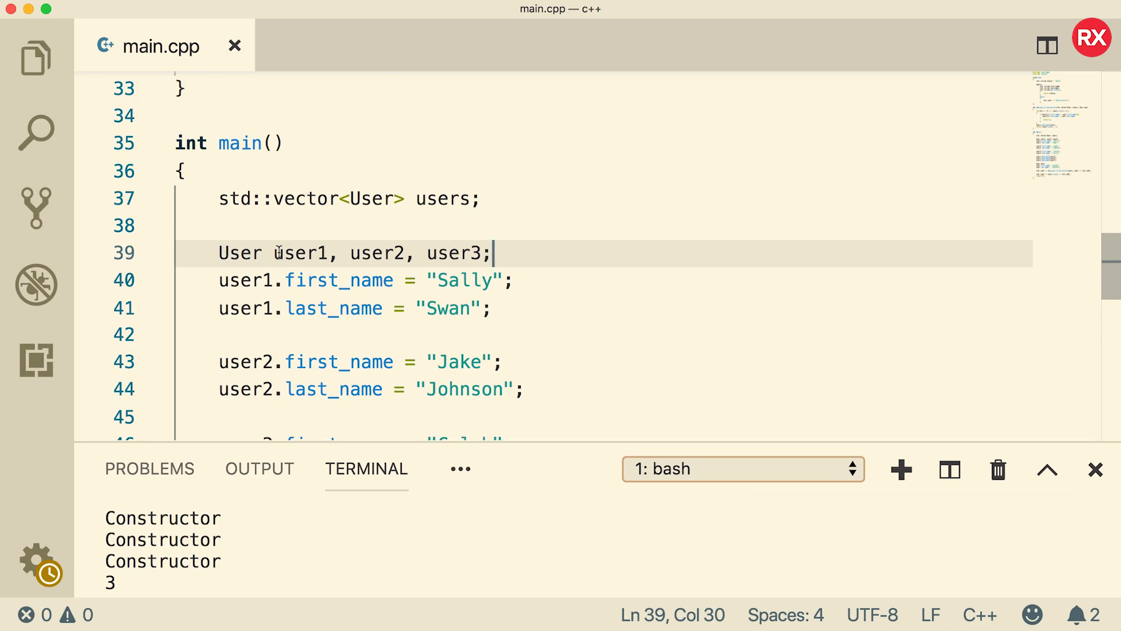
{"action": "left_click_drag", "start_coordinate": [272, 252], "coordinate": [492, 252]}
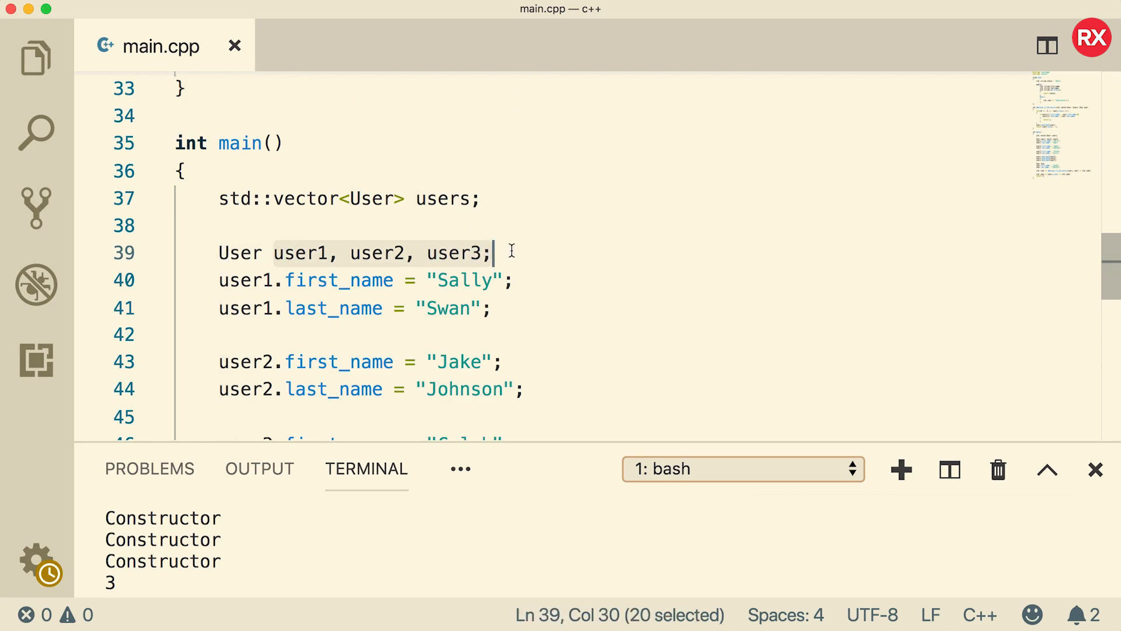
{"action": "scroll", "scroll_direction": "down", "scroll_amount": 3}
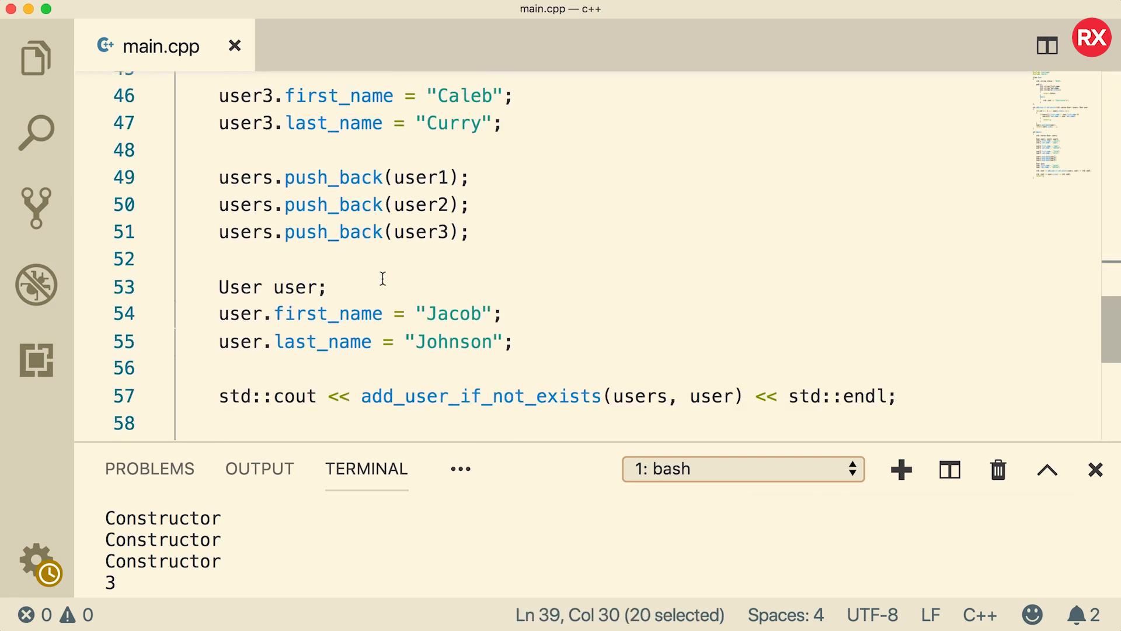
{"action": "double_click", "coordinate": [298, 288]}
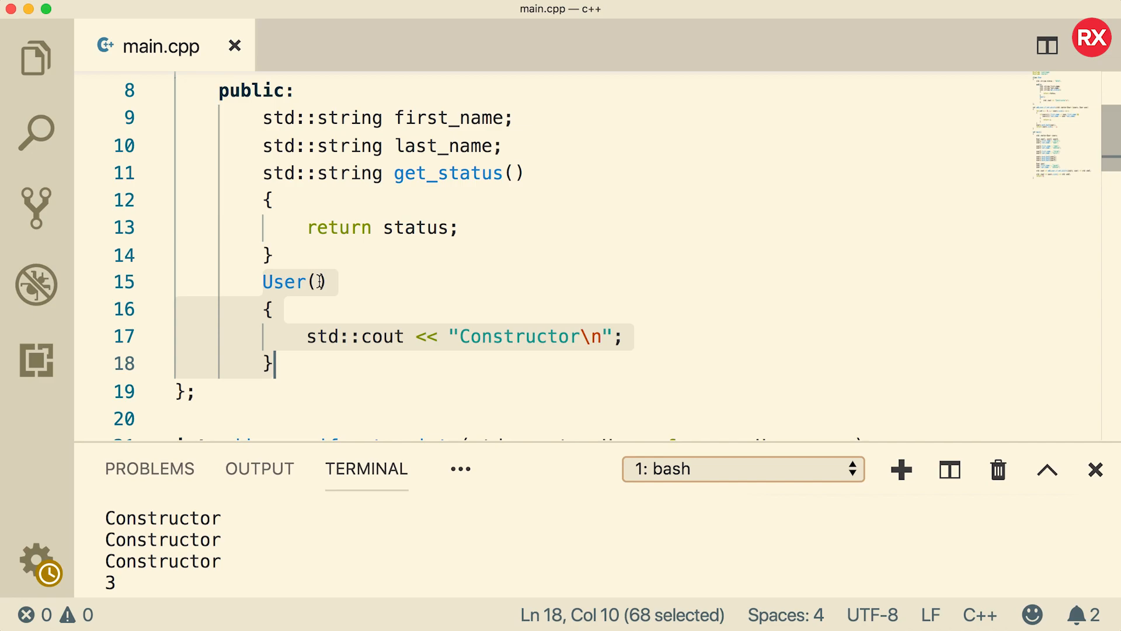
{"action": "left_click", "coordinate": [300, 364]}
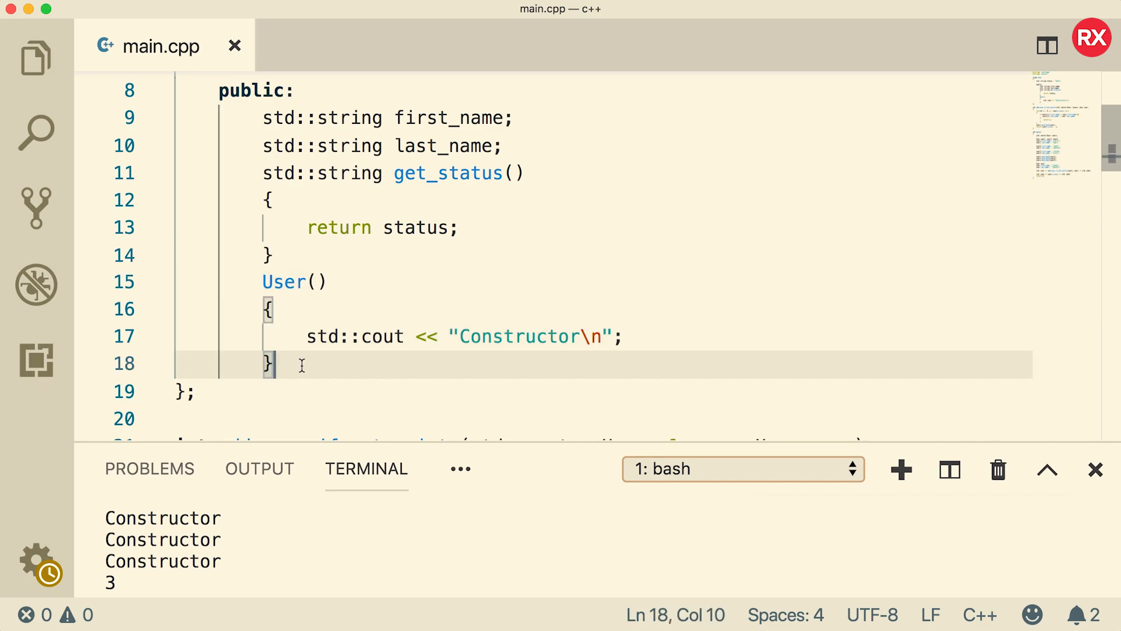
Write User(std::string first_name, std::string last_name) with an empty {} body.
{"action": "type", "text": "User()"}
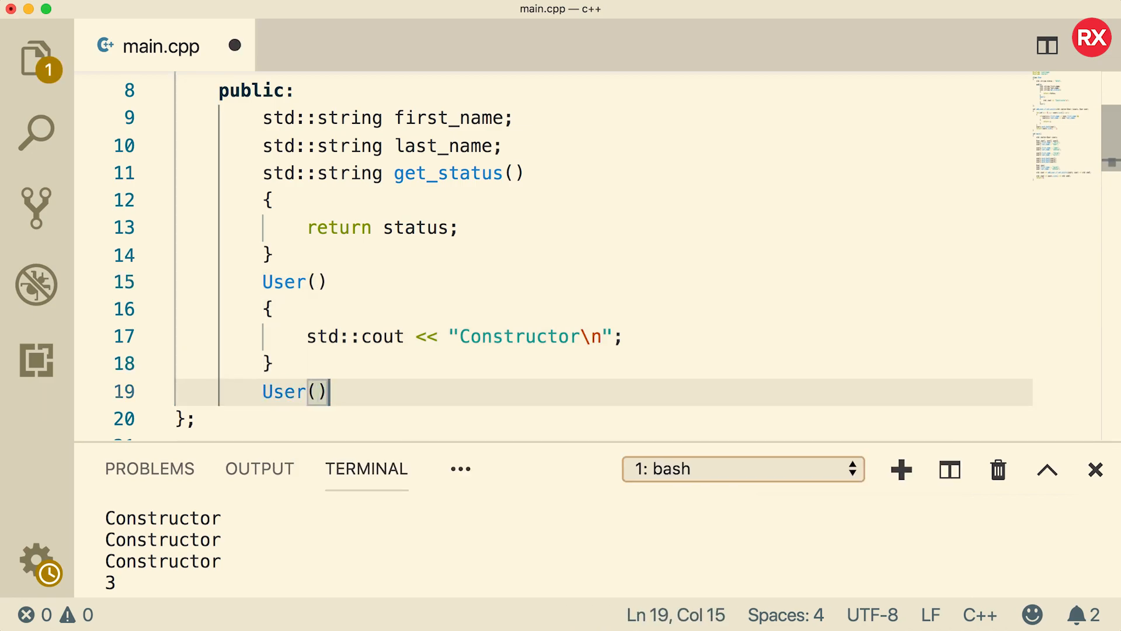
{"action": "type", "text": "std::string first_name, std::string last_name"}
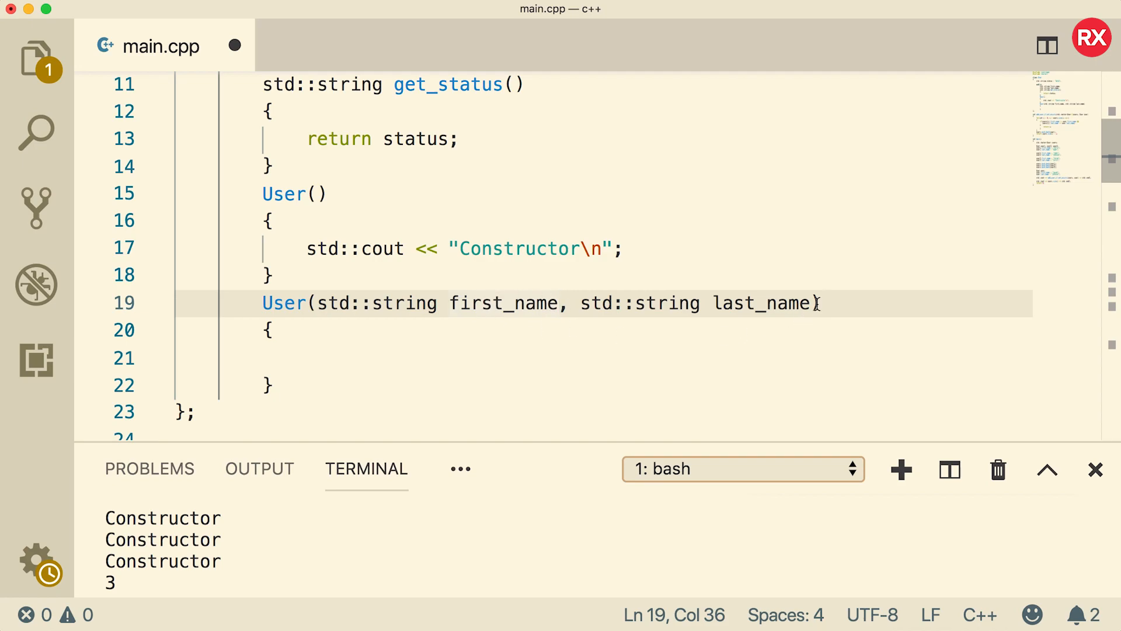
{"action": "scroll", "scroll_direction": "up", "scroll_amount": 3}
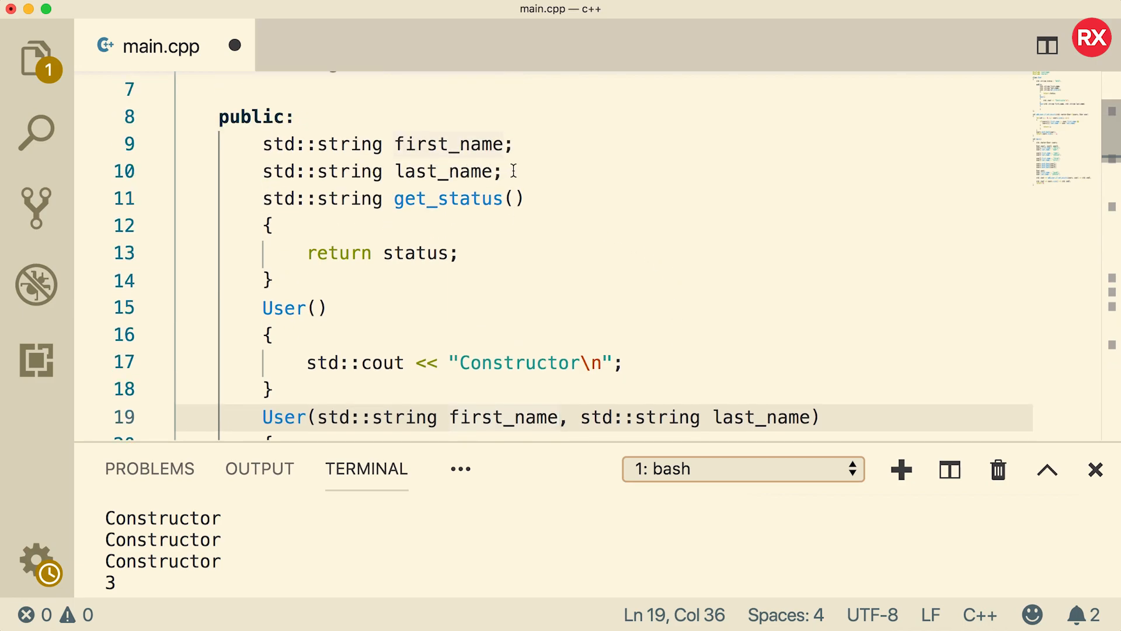
{"action": "scroll", "scroll_direction": "up", "scroll_amount": 3}
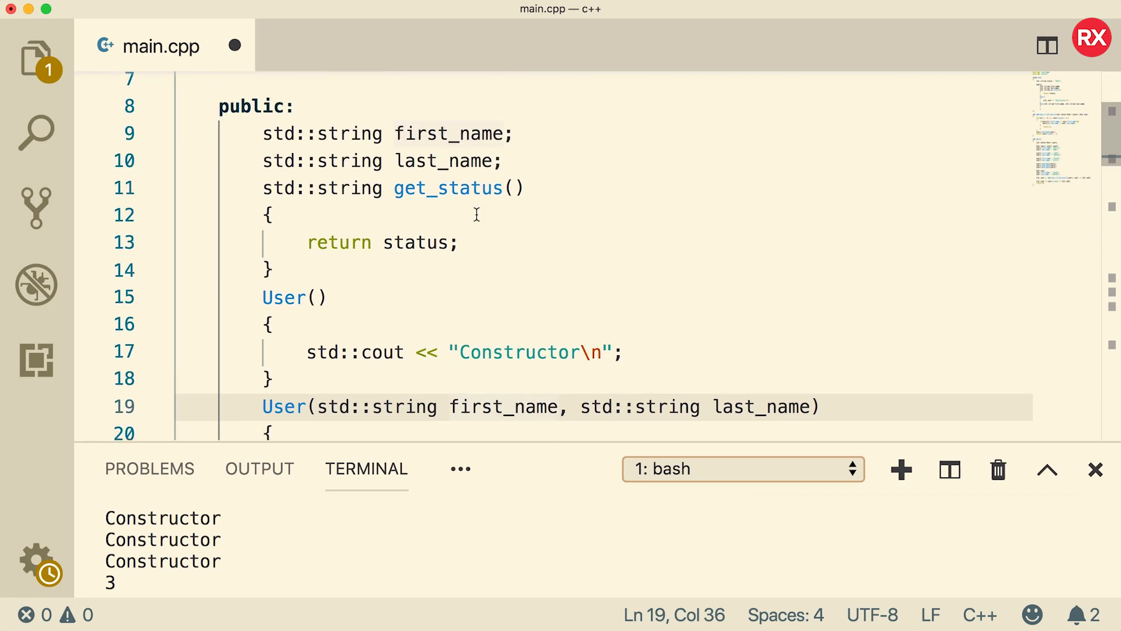
{"action": "scroll", "scroll_direction": "down", "scroll_amount": 3}
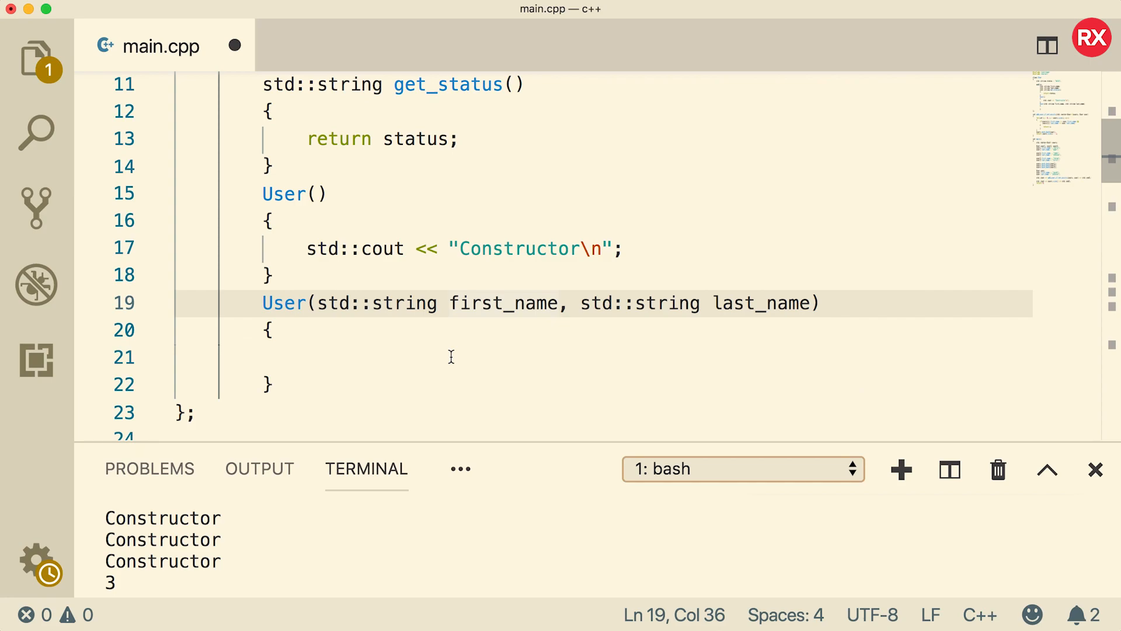
Place the cursor in the empty constructor body and highlight the first_name member declaration.
{"action": "left_click", "coordinate": [451, 357]}
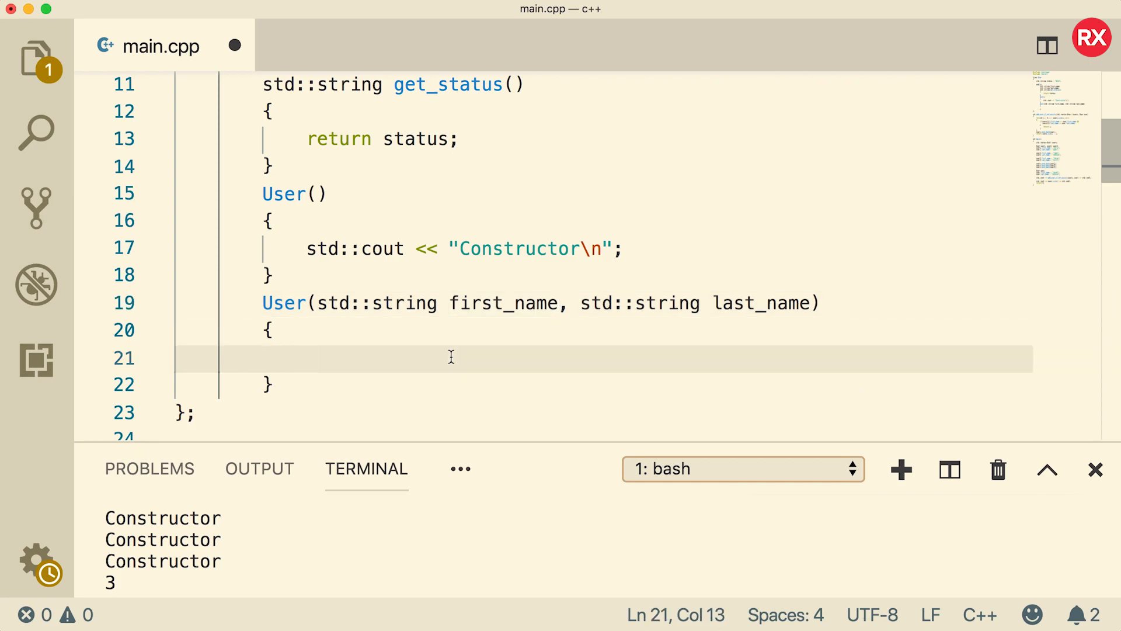
{"action": "scroll", "scroll_direction": "up", "scroll_amount": 3}
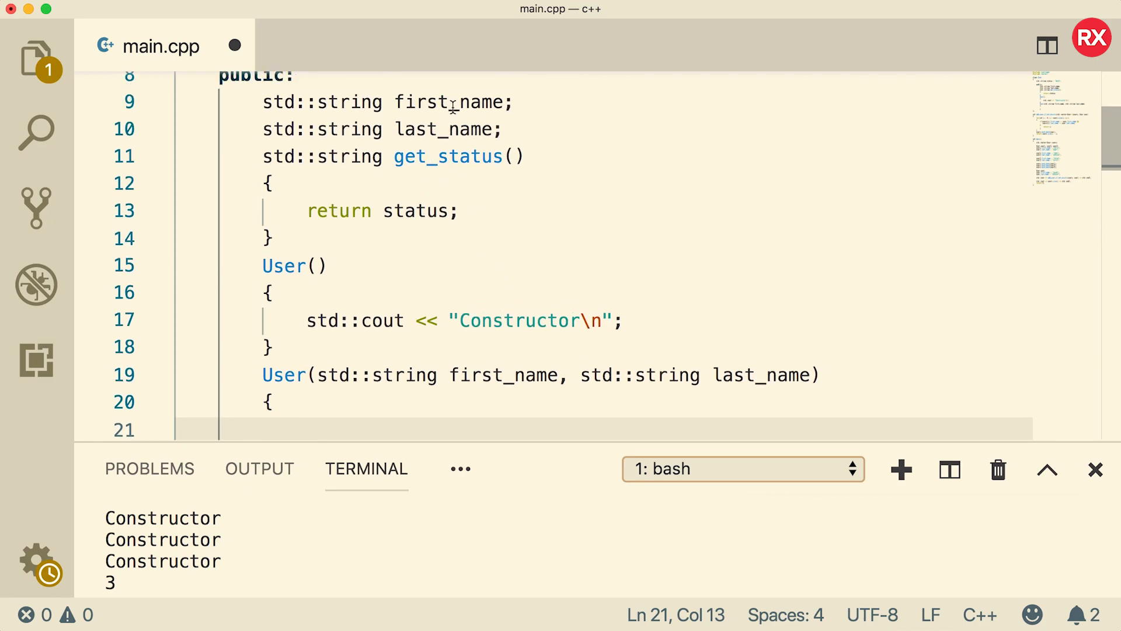
{"action": "double_click", "coordinate": [451, 102]}
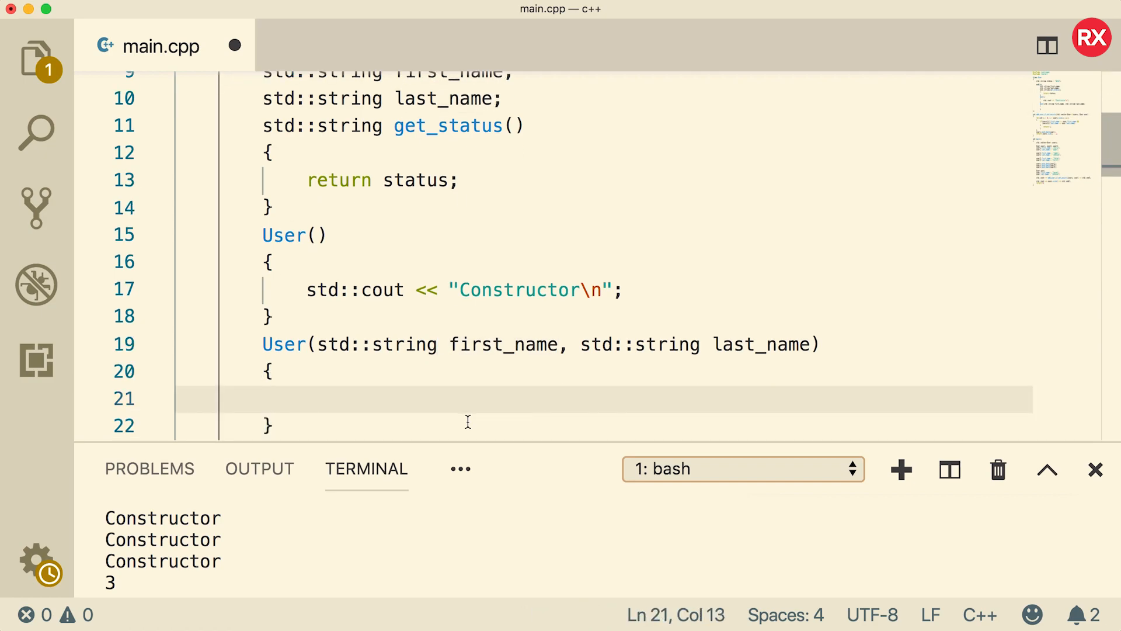
Assign this->first_name = first_name and this->last_name = last_name in the constructor body.
{"action": "type", "text": "this->"}
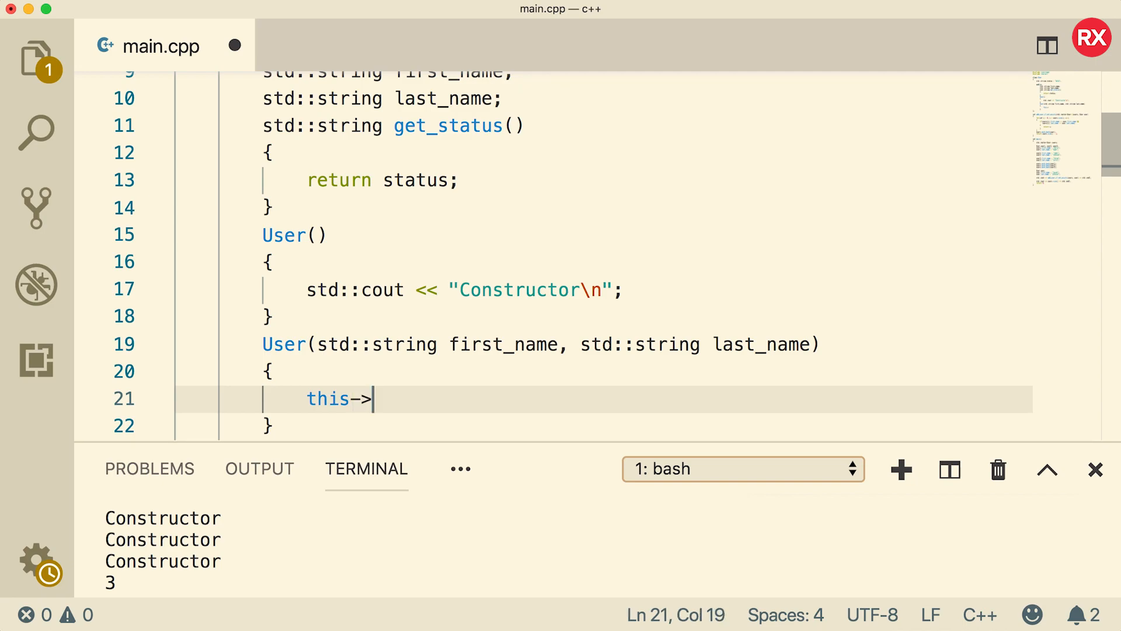
{"action": "type", "text": "f"}
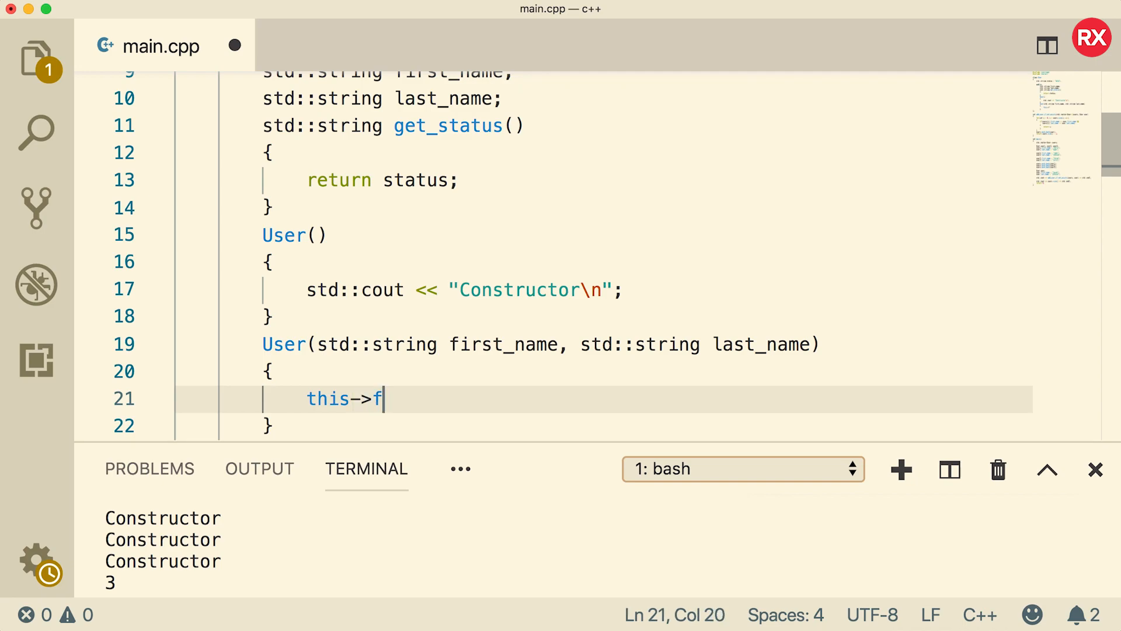
{"action": "type", "text": "irst_name = first_name;"}
{"action": "type", "text": "thi"}
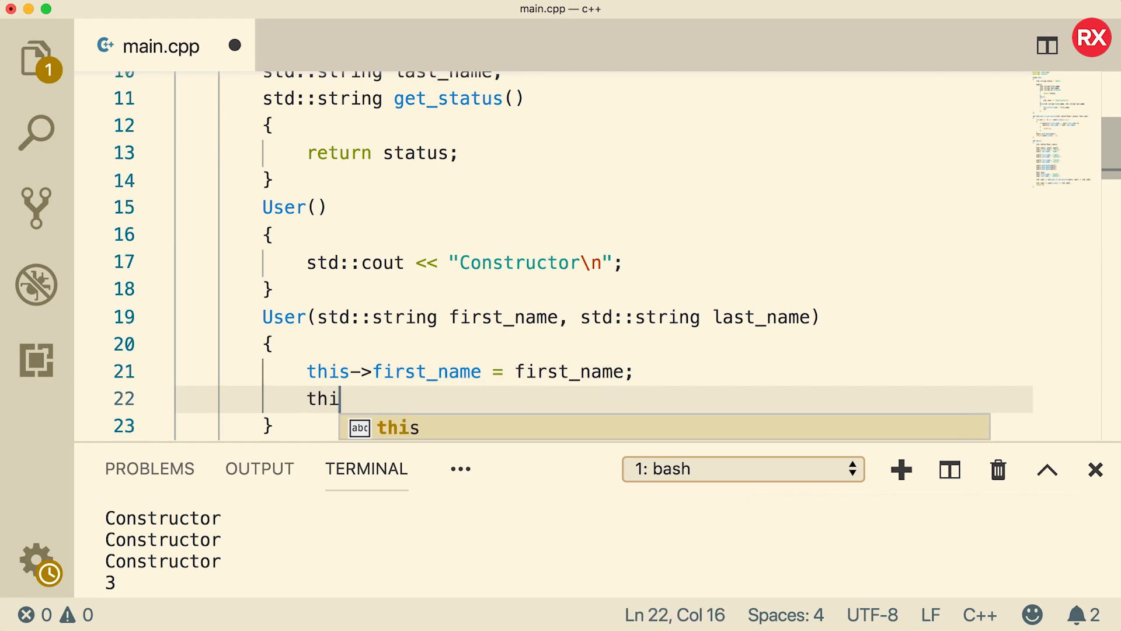
{"action": "type", "text": "s->last_name = last_name"}
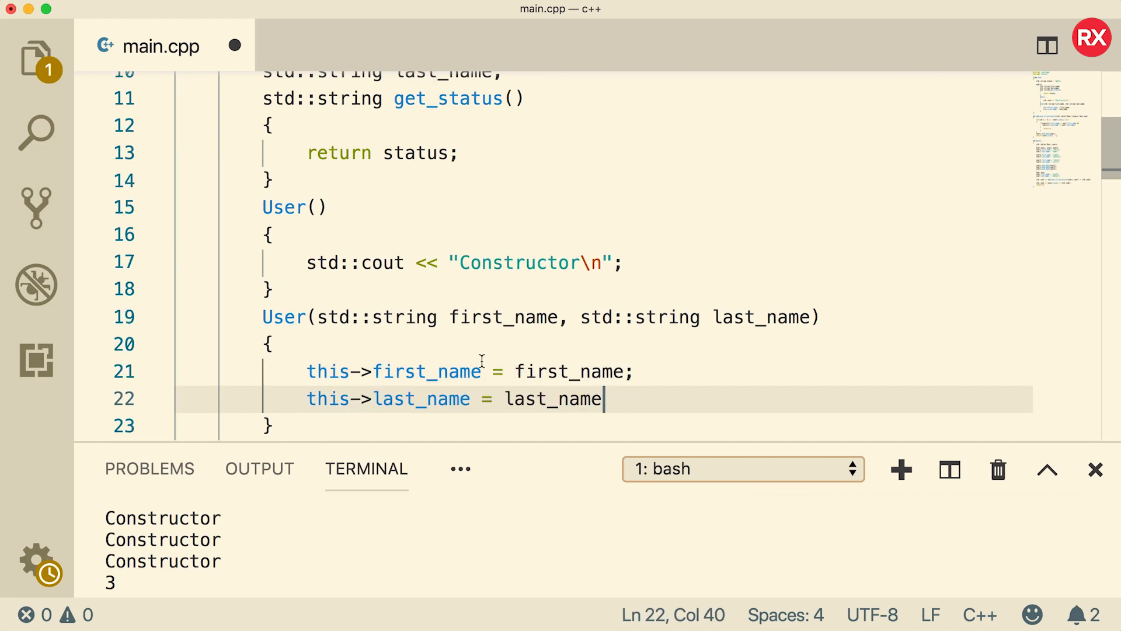
Highlight the first_name parameter in the assignment and review the saved constructor.
{"action": "double_click", "coordinate": [427, 372]}
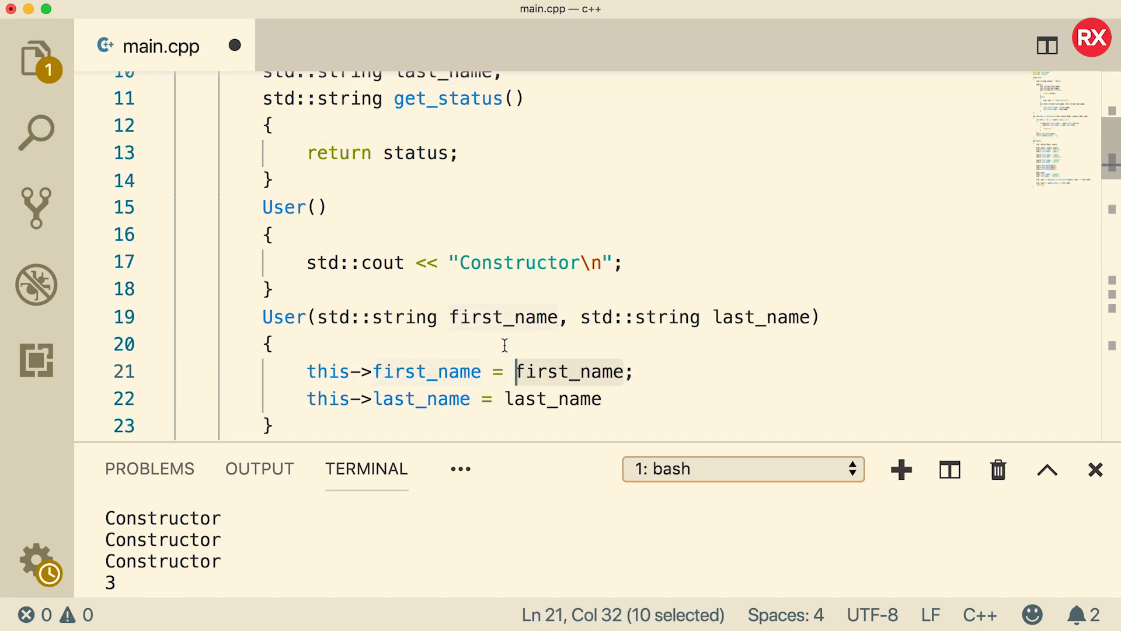
{"action": "mouse_move", "coordinate": [533, 323]}
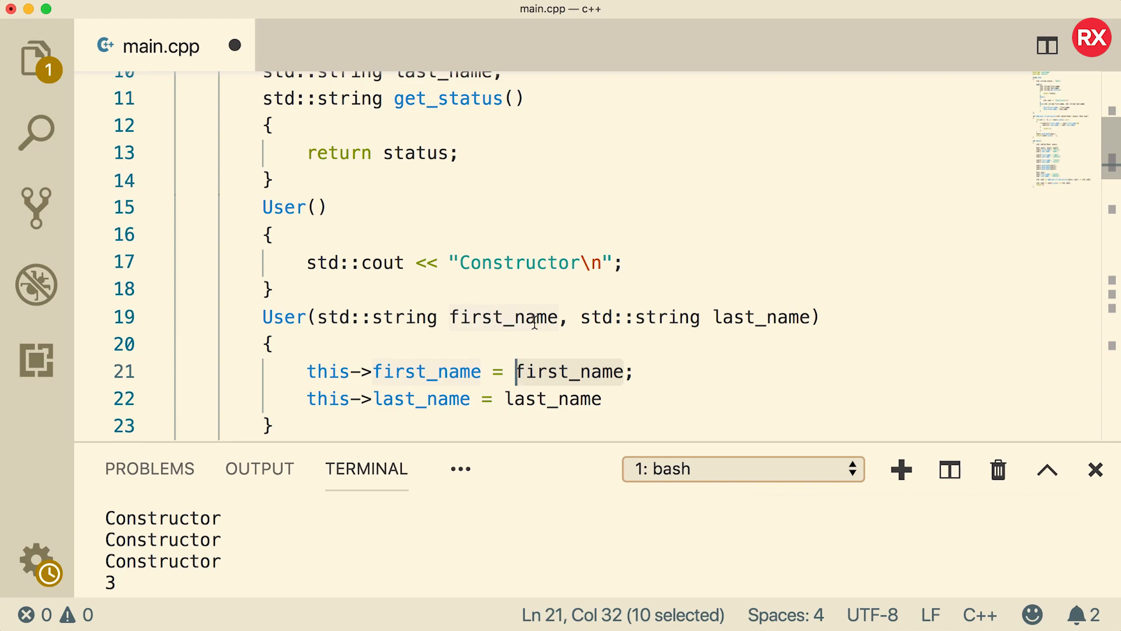
{"action": "left_click", "coordinate": [639, 371]}
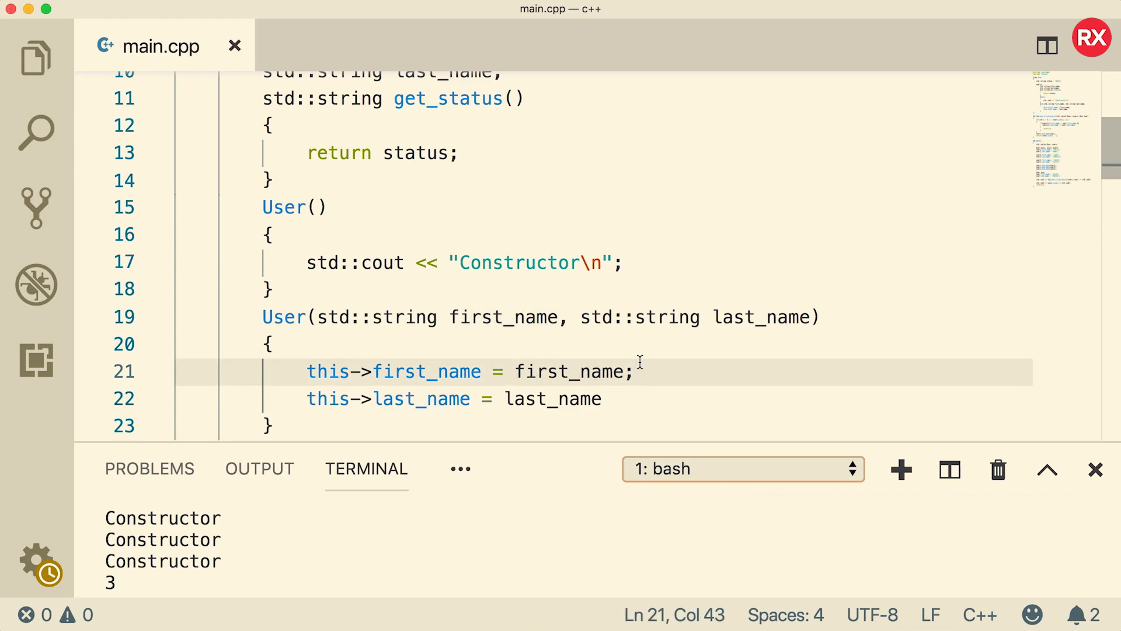
{"action": "scroll", "scroll_direction": "down", "scroll_amount": 3}
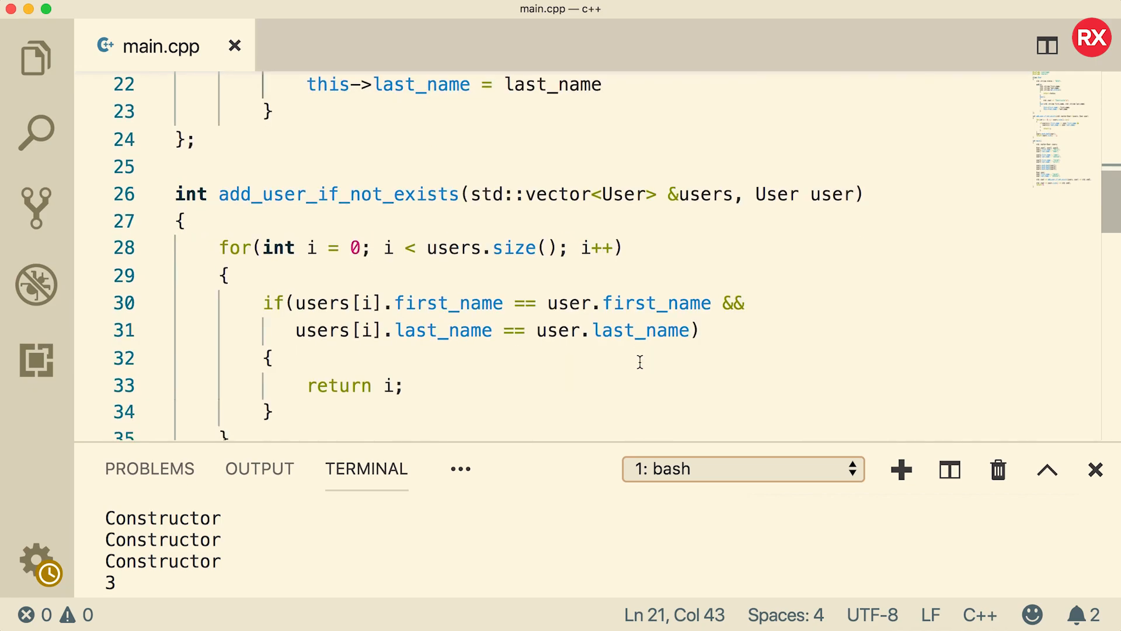
Create User user("Caleb", "Curry") in main, print user.first_name, fix the semicolon and run to see Caleb.
{"action": "scroll", "scroll_direction": "down", "scroll_amount": 3}
{"action": "type", "text": "User user("}
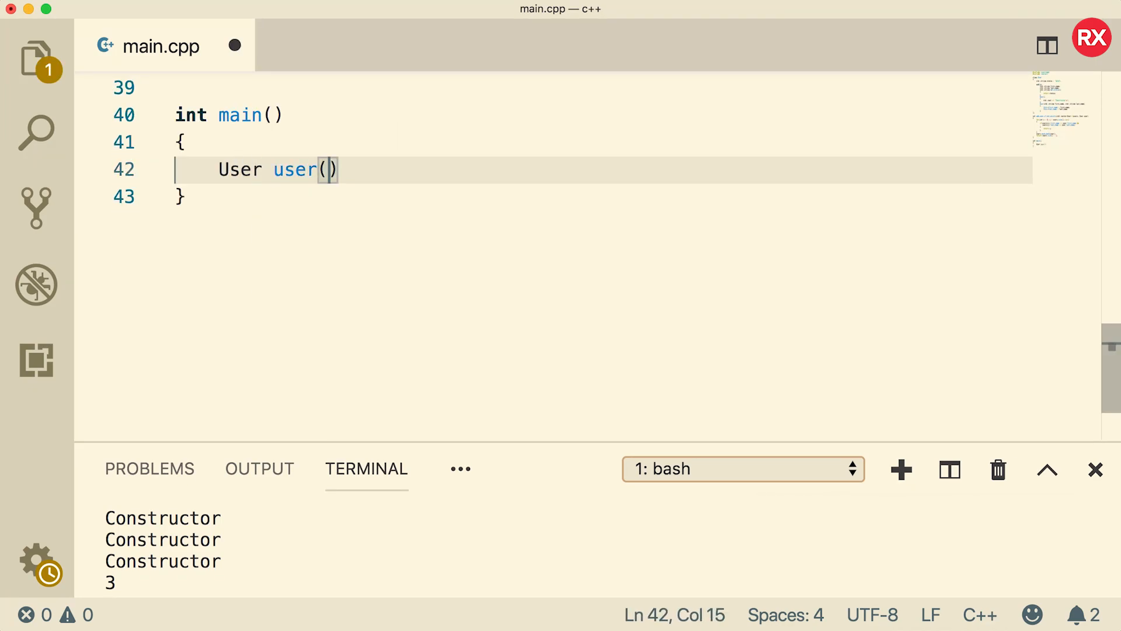
{"action": "type", "text": "\"Caleb\");"}
{"action": "type", "text": "std::cout << user.first_name << std::endl;"}
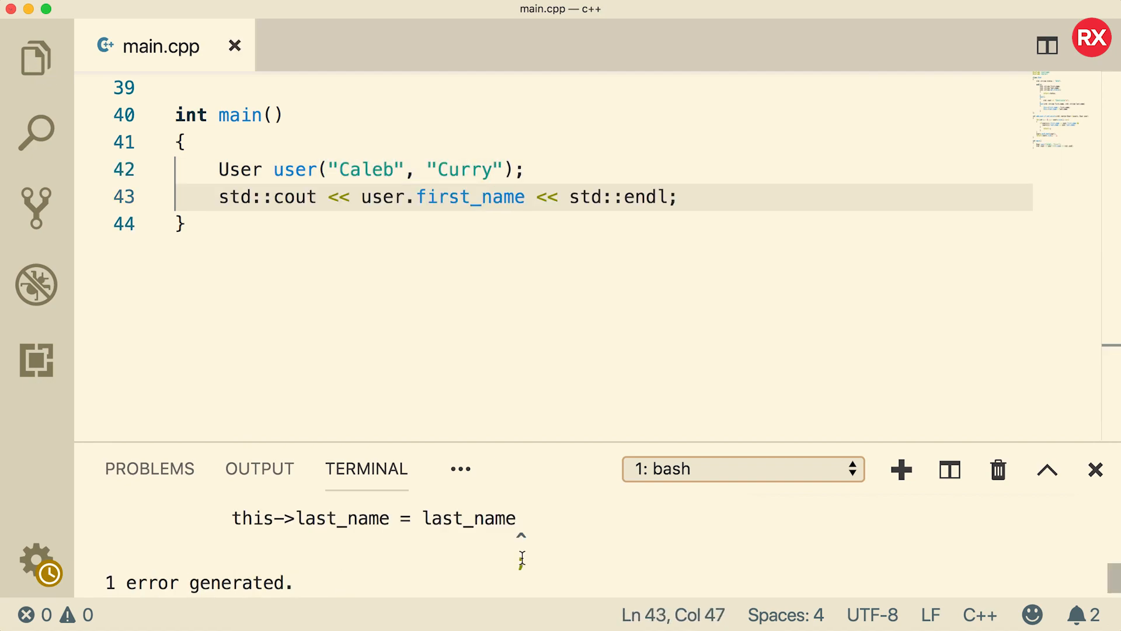
{"action": "scroll", "scroll_direction": "up", "scroll_amount": 3}
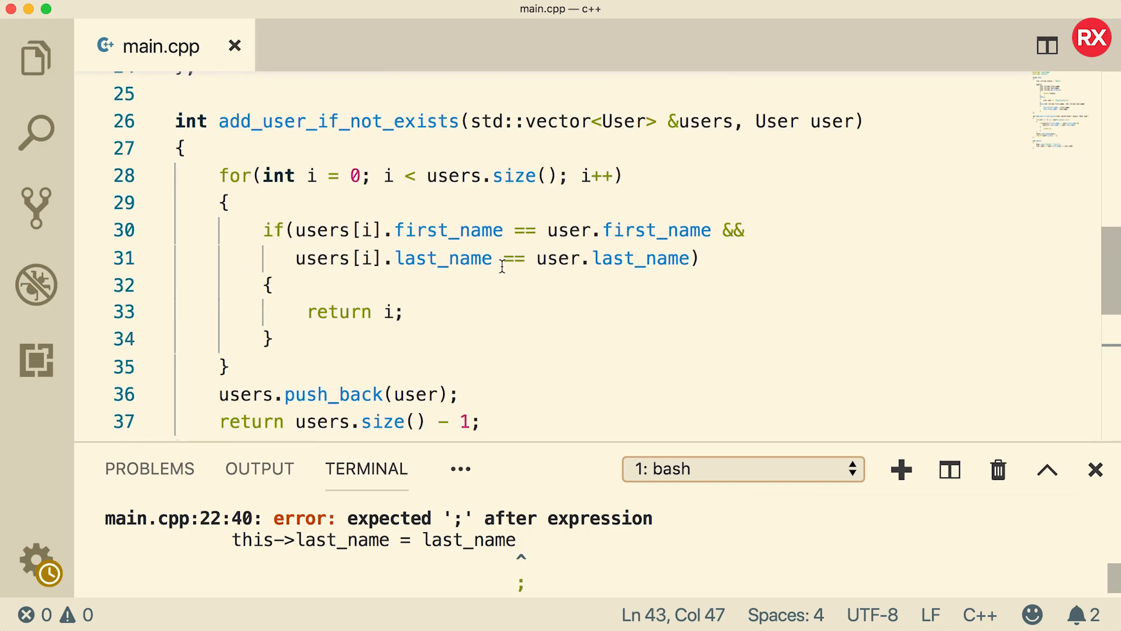
{"action": "scroll", "scroll_direction": "up", "scroll_amount": 3}
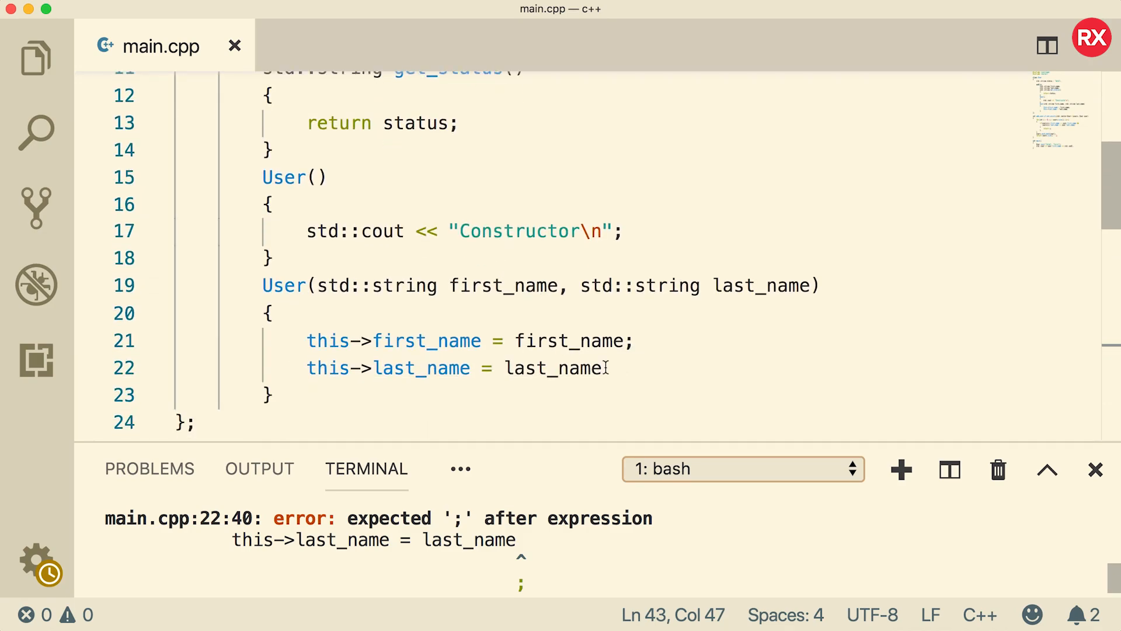
{"action": "scroll", "scroll_direction": "down", "scroll_amount": 3}
{"action": "type", "text": "./a.out"}
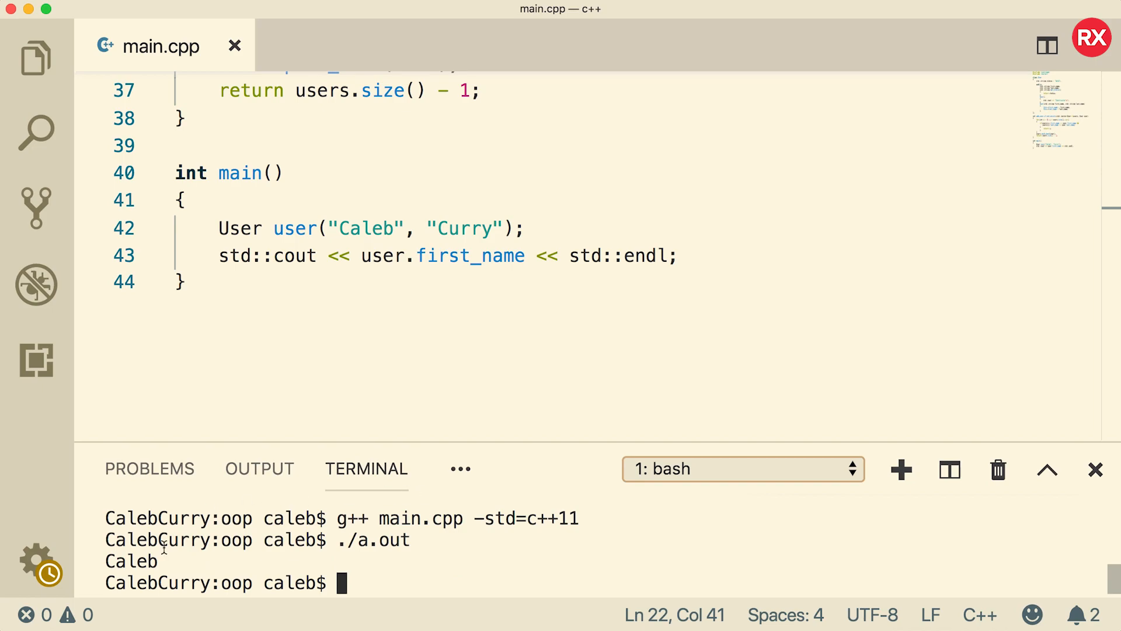
{"action": "double_click", "coordinate": [131, 562]}
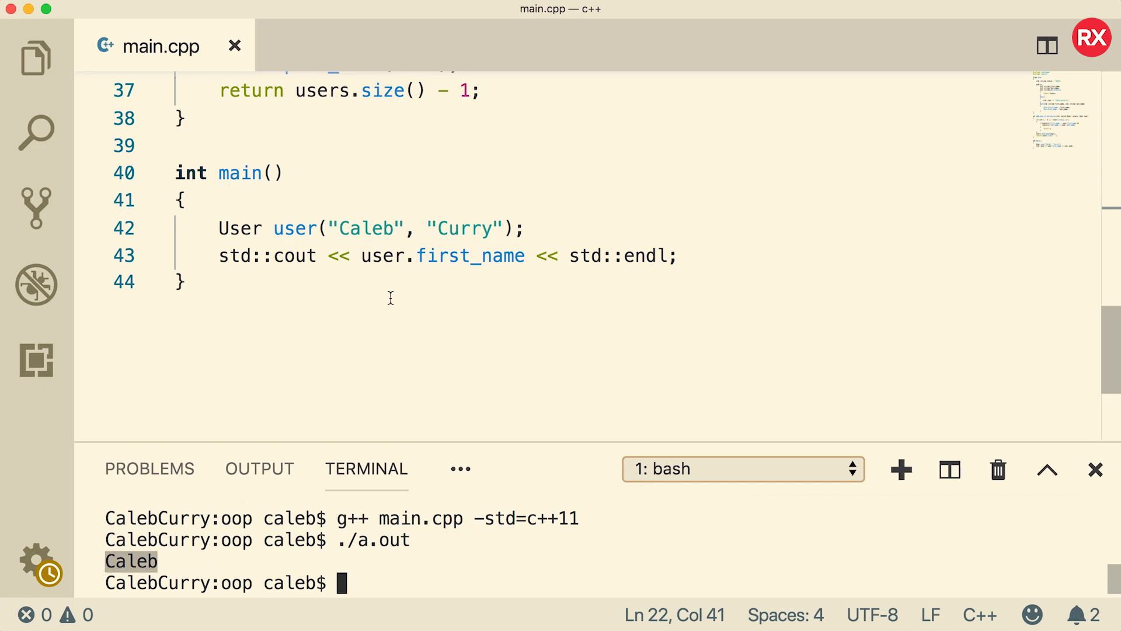
Declare "User me;" with no arguments in main and compile to trigger the constructor error.
{"action": "scroll", "scroll_direction": "up", "scroll_amount": 3}
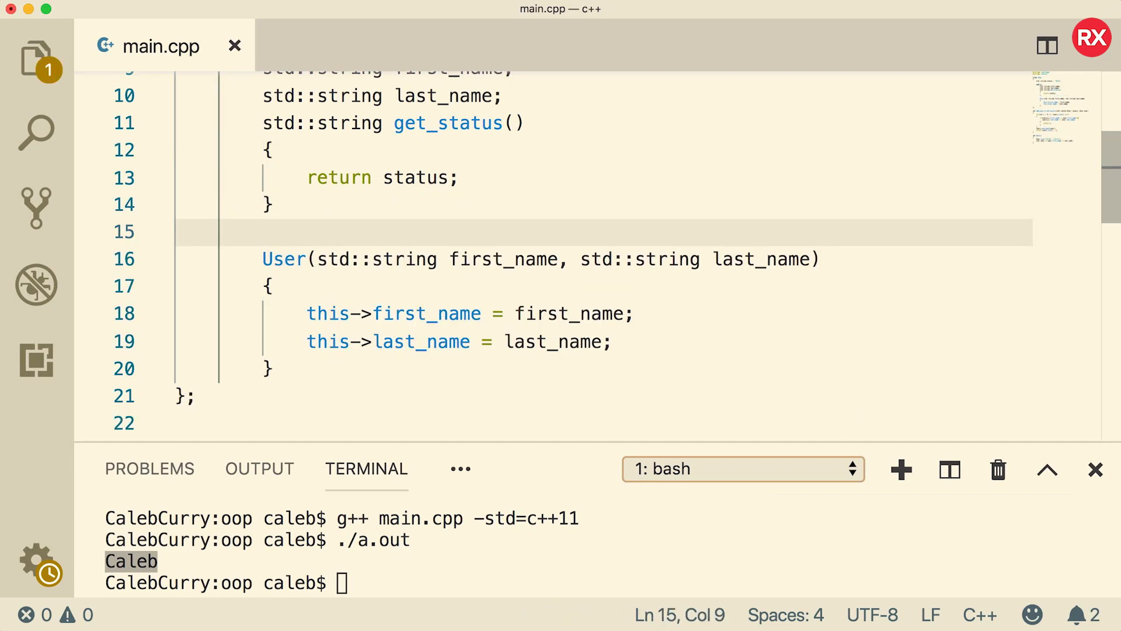
{"action": "scroll", "scroll_direction": "down", "scroll_amount": 3}
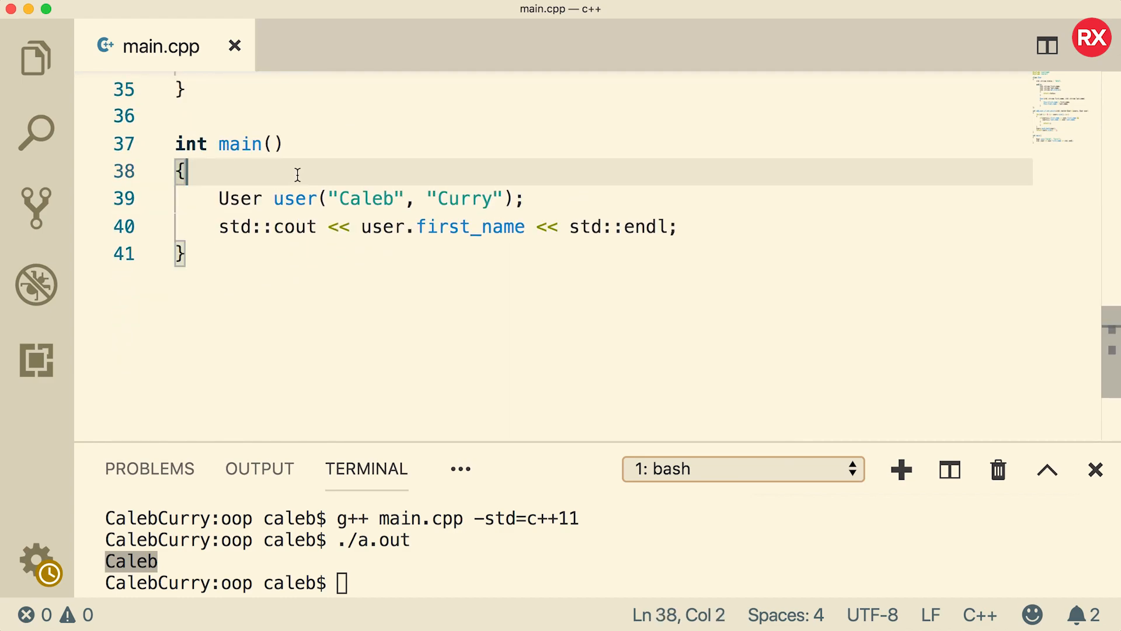
{"action": "type", "text": "User"}
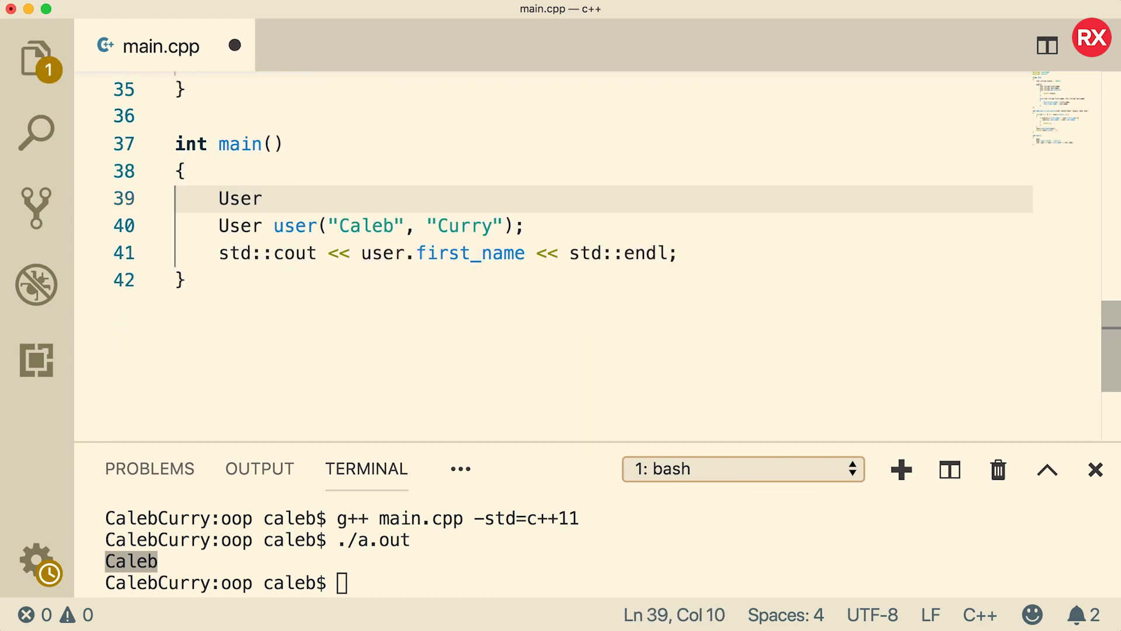
{"action": "type", "text": "me"}
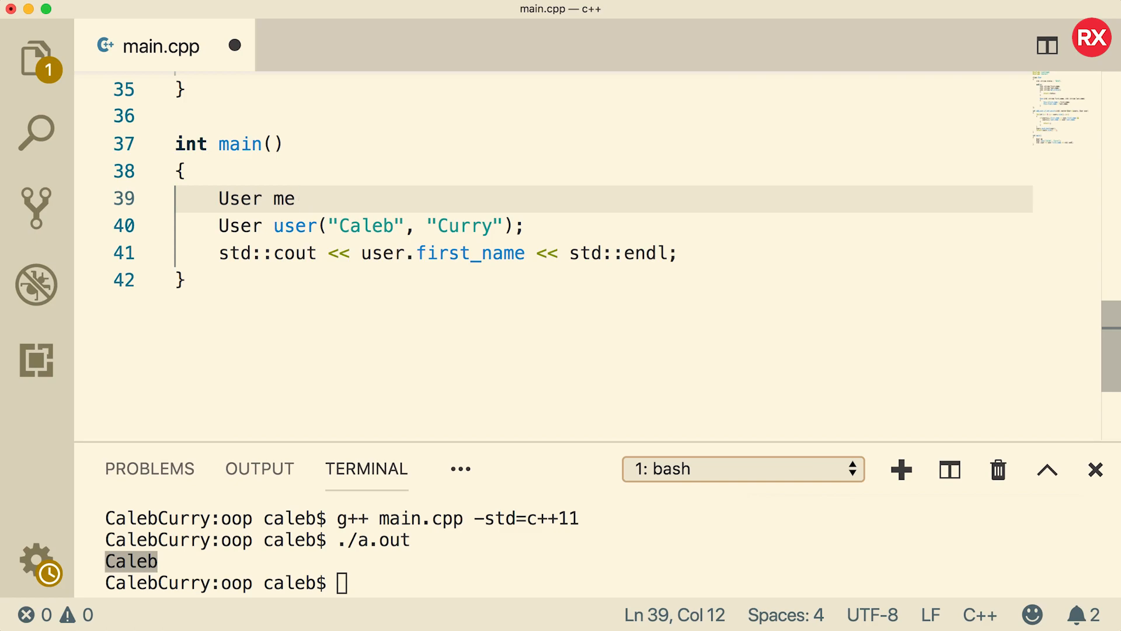
{"action": "type", "text": ";"}
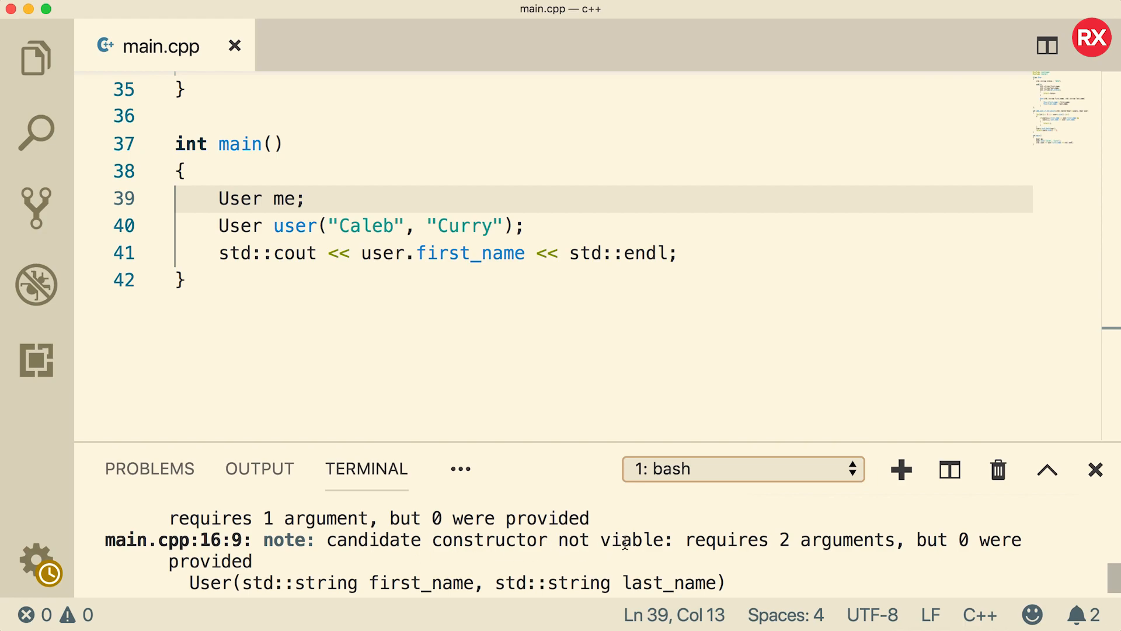
{"action": "mouse_move", "coordinate": [724, 518]}
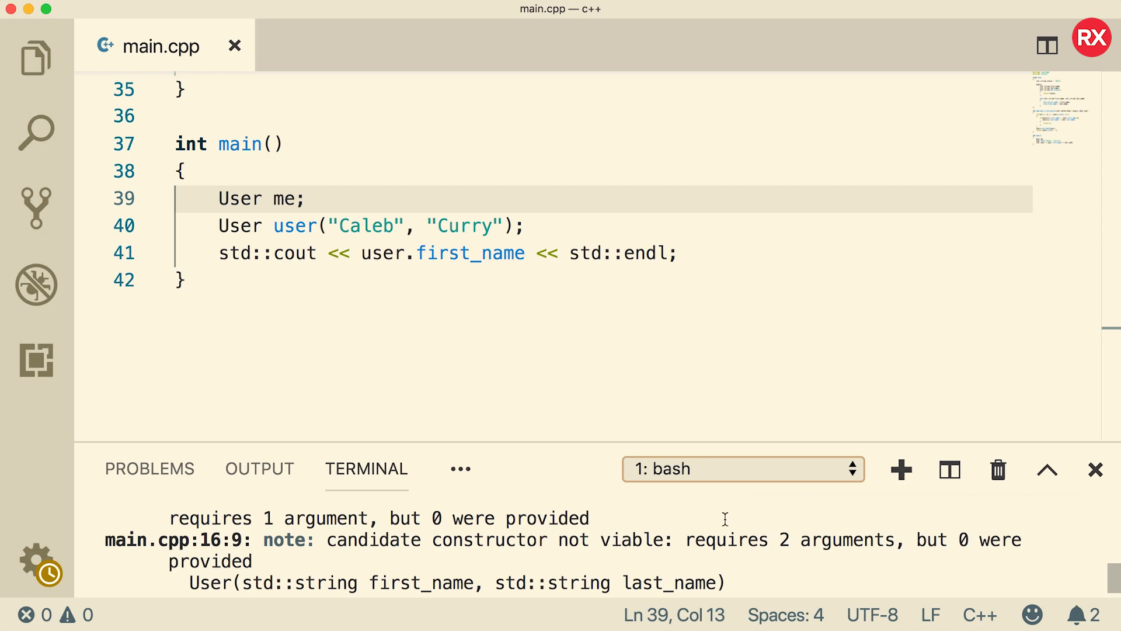
{"action": "mouse_move", "coordinate": [503, 520]}
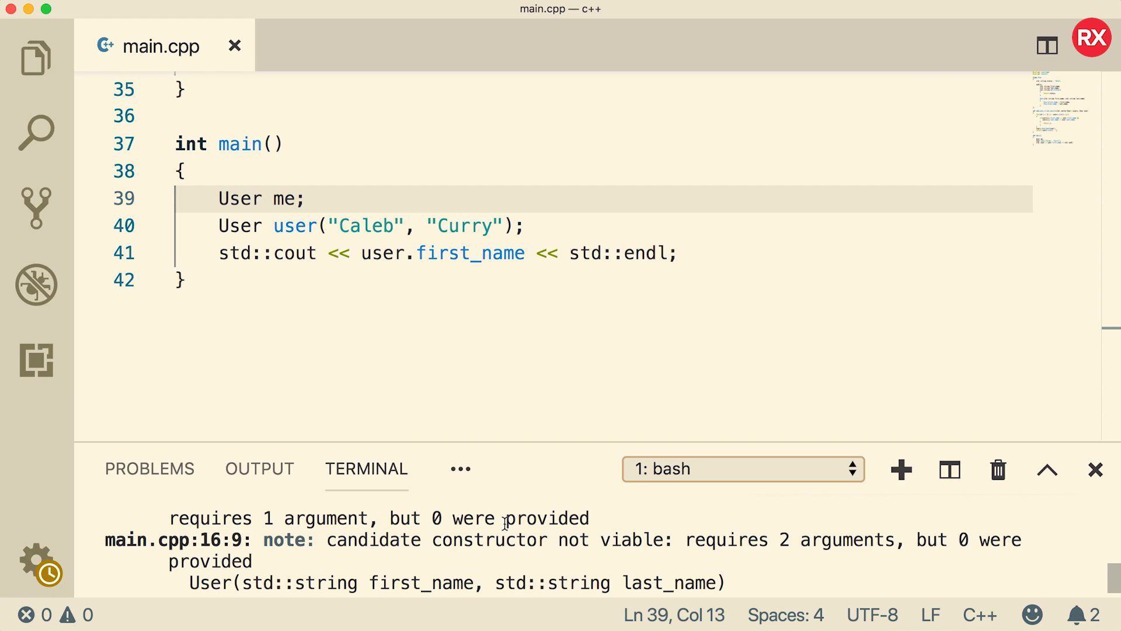
Highlight the non-viable constructor error and the quoted "Caleb" argument on line 40.
{"action": "double_click", "coordinate": [364, 232]}
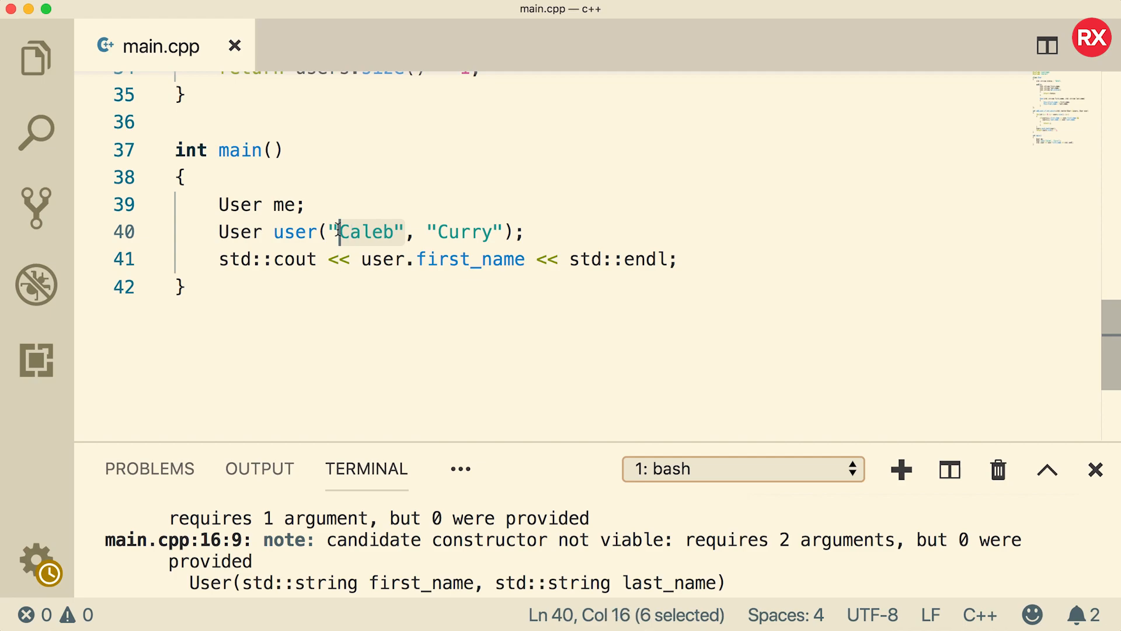
{"action": "key", "text": "shift+left"}
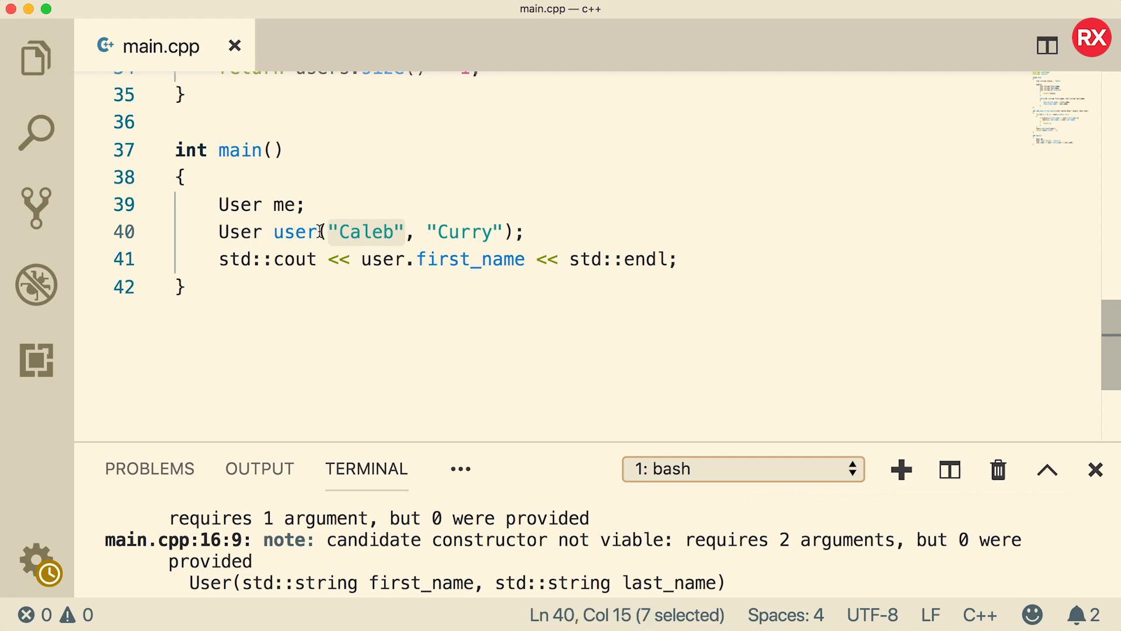
{"action": "mouse_move", "coordinate": [428, 231]}
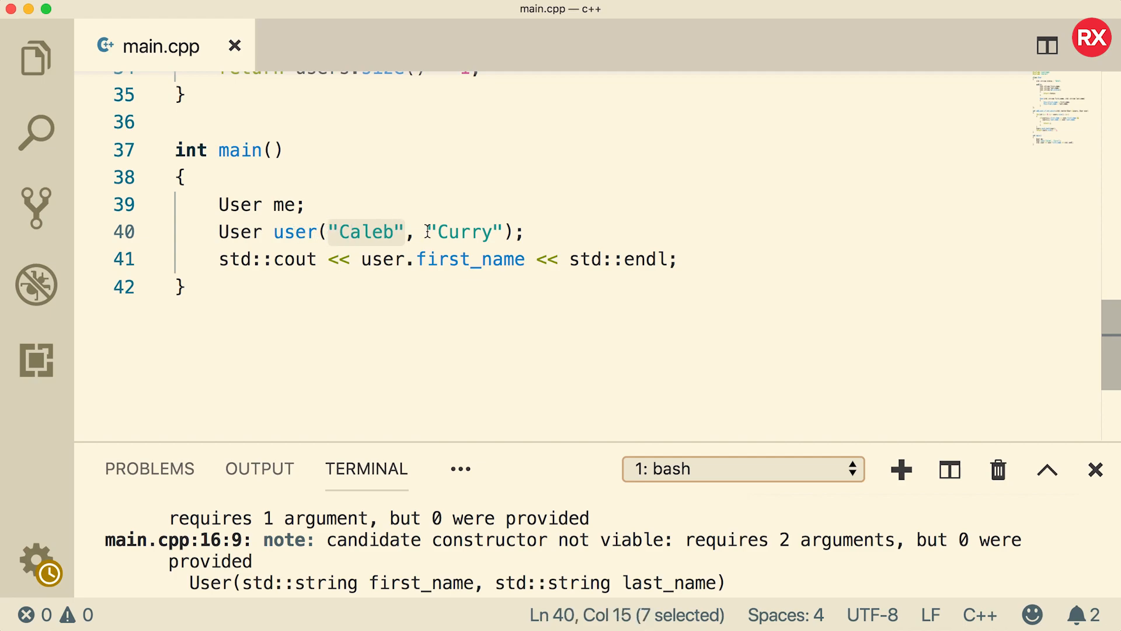
{"action": "scroll", "scroll_direction": "up", "scroll_amount": 3}
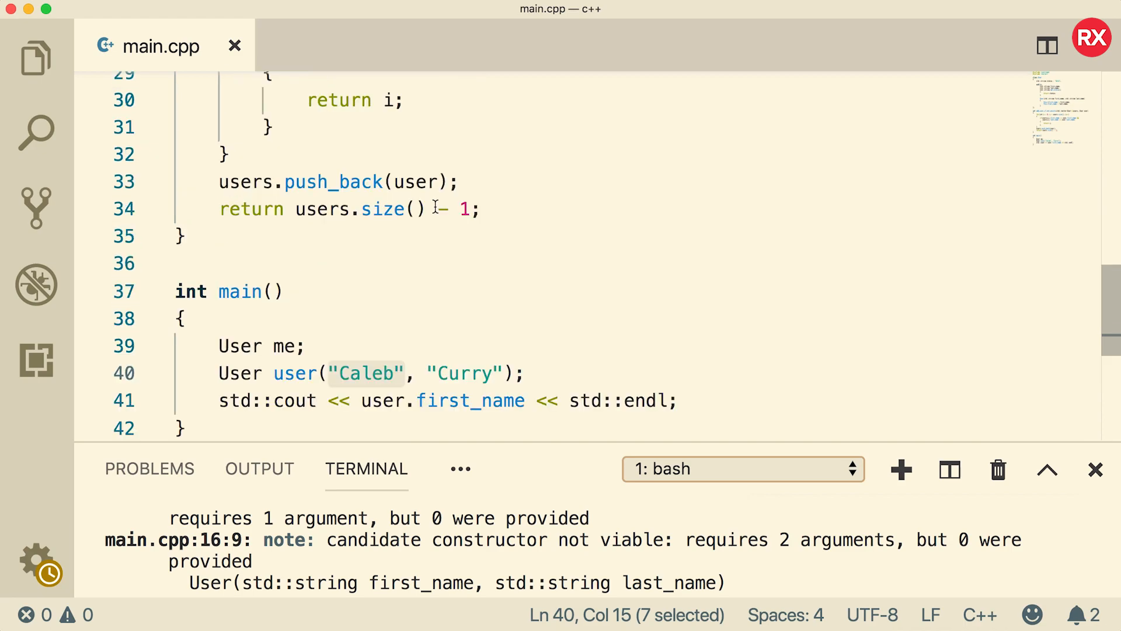
Add a std::string status parameter to the constructor and set this->status = status.
{"action": "scroll", "scroll_direction": "up", "scroll_amount": 3}
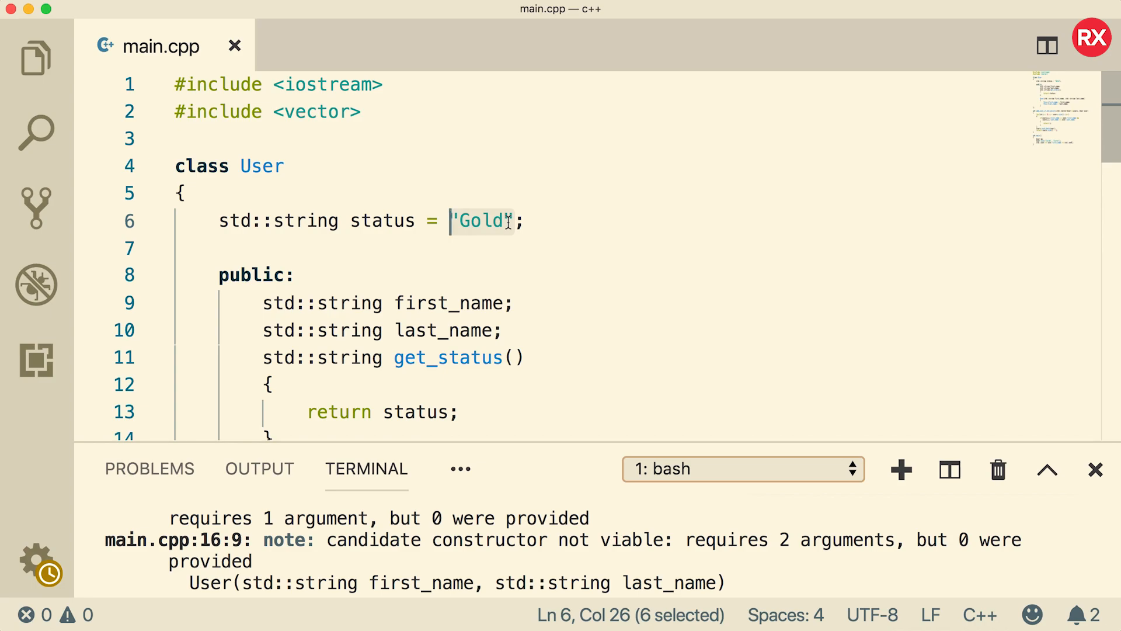
{"action": "scroll", "scroll_direction": "down", "scroll_amount": 3}
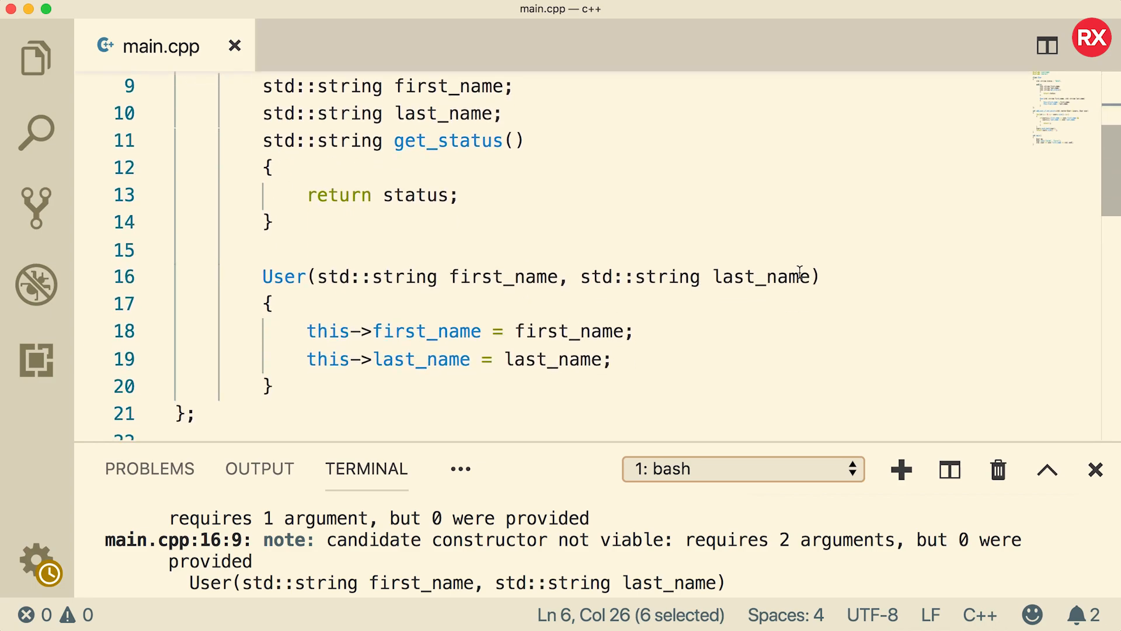
{"action": "type", "text": ", std::co"}
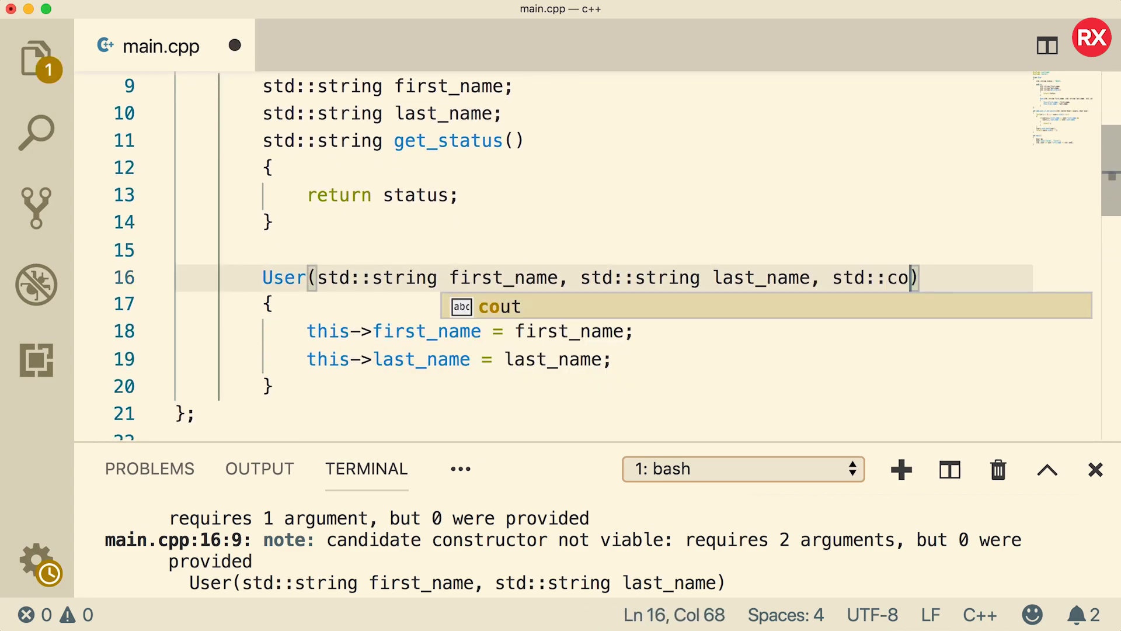
{"action": "type", "text": "string status"}
{"action": "type", "text": "this-"}
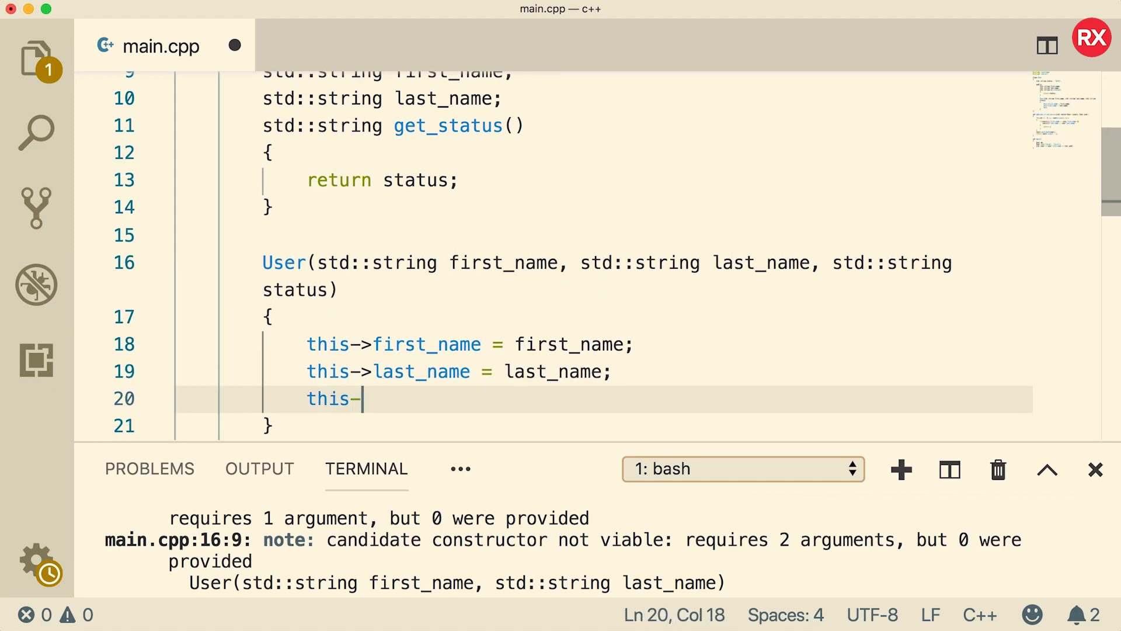
{"action": "type", "text": ">status = status;"}
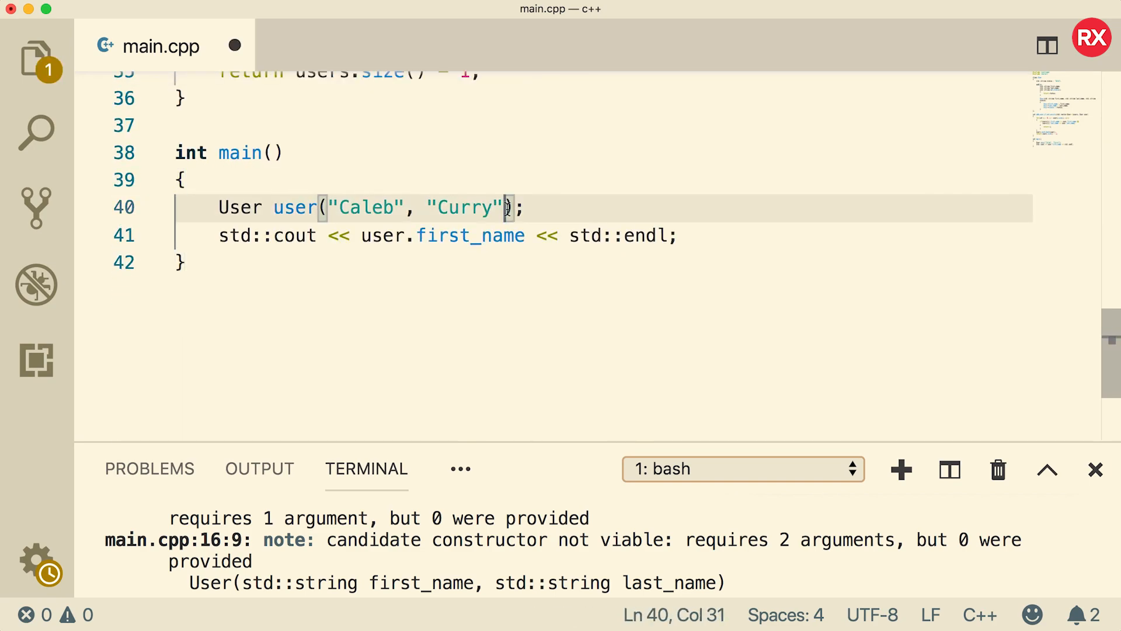
Pass "Silver" to the constructor, print user.get_status(), remove the user.status line and run.
{"action": "type", "text": ", \"Silver\""}
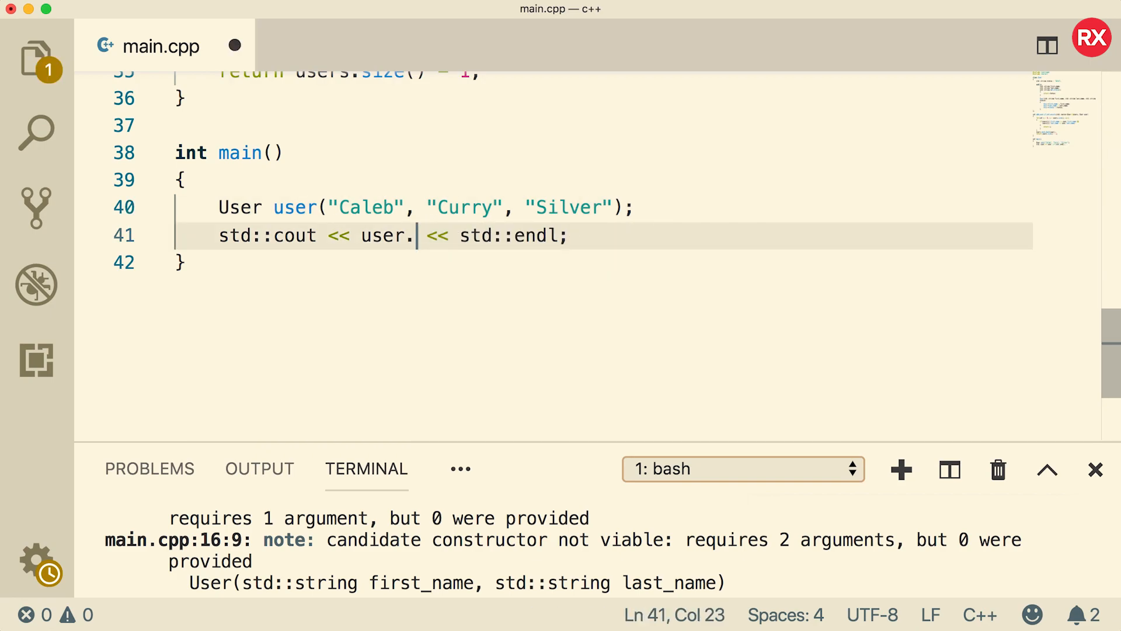
{"action": "type", "text": "get_status"}
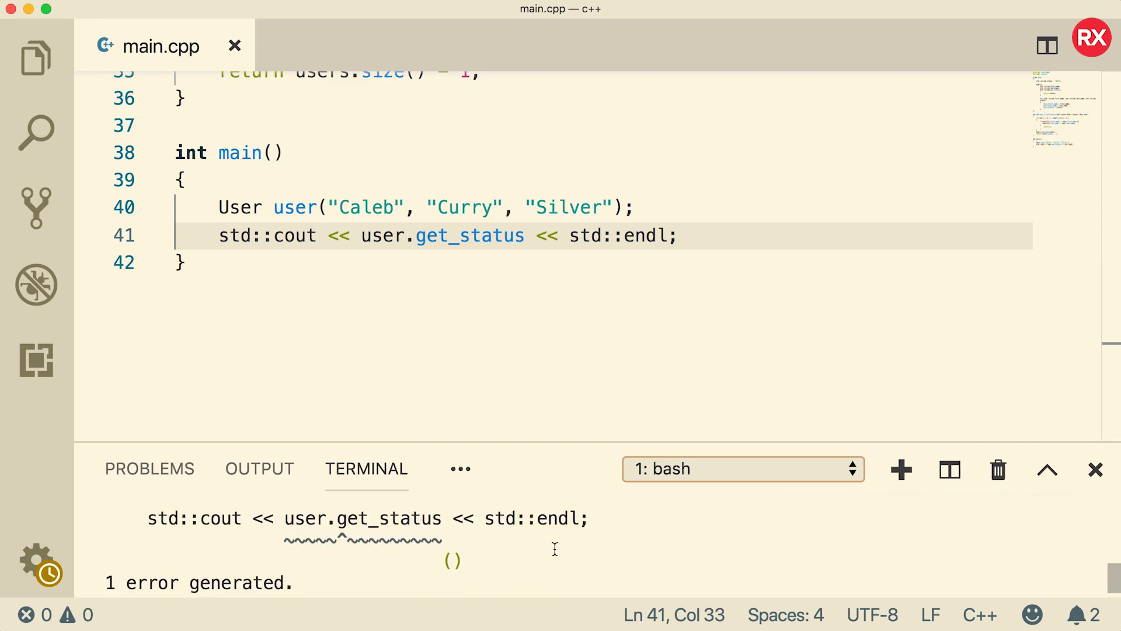
{"action": "type", "text": "()"}
{"action": "type", "text": "user."}
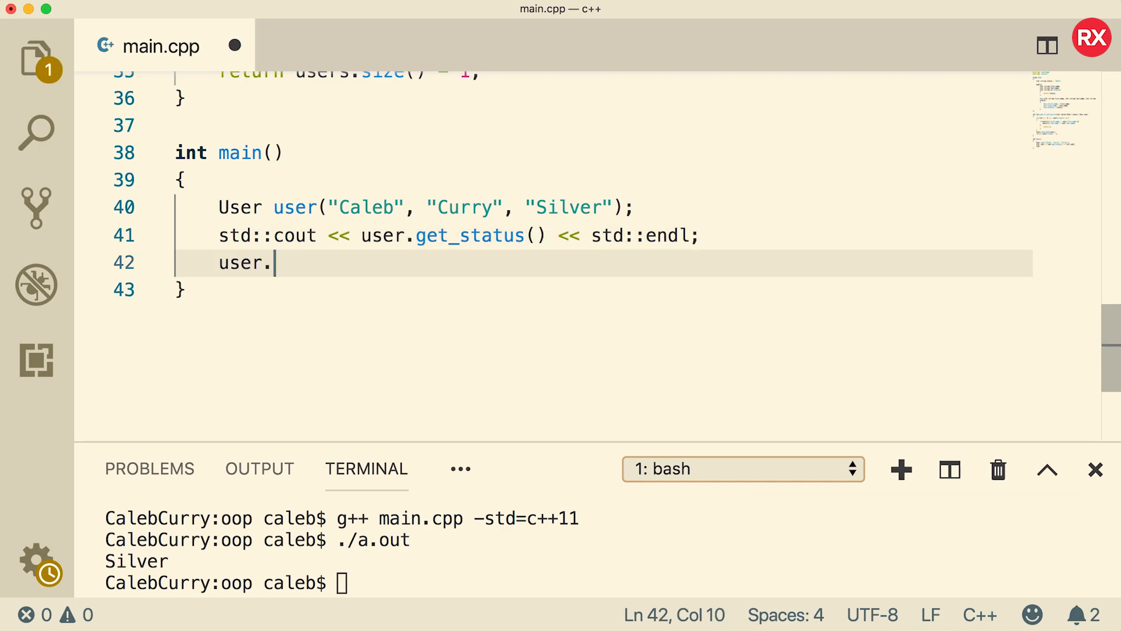
{"action": "type", "text": "status;"}
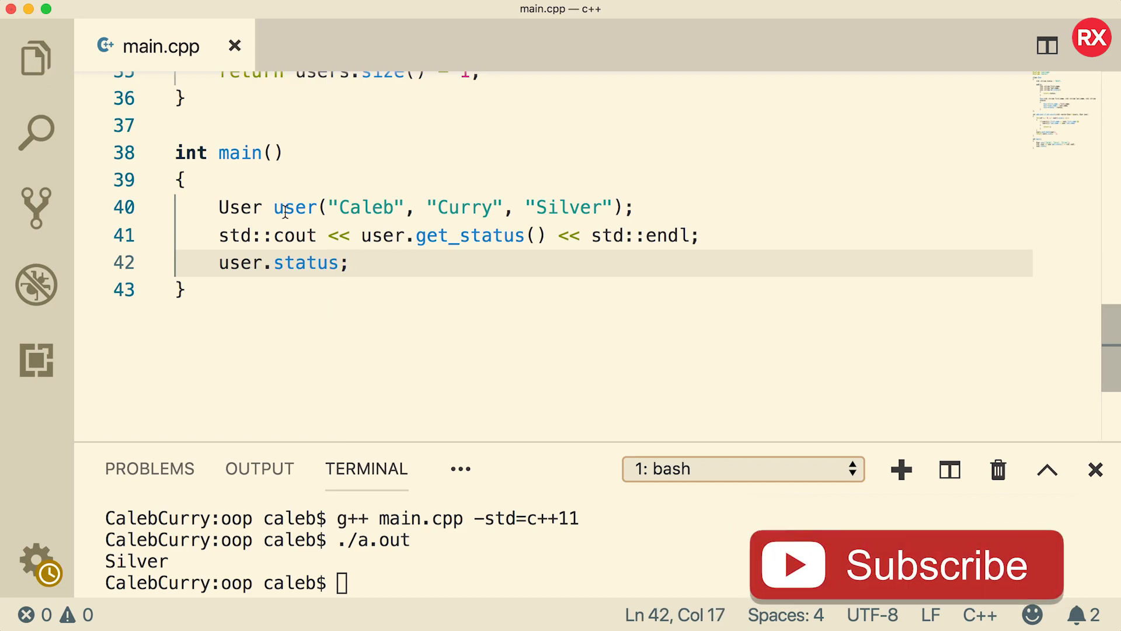
{"action": "mouse_move", "coordinate": [950, 586]}
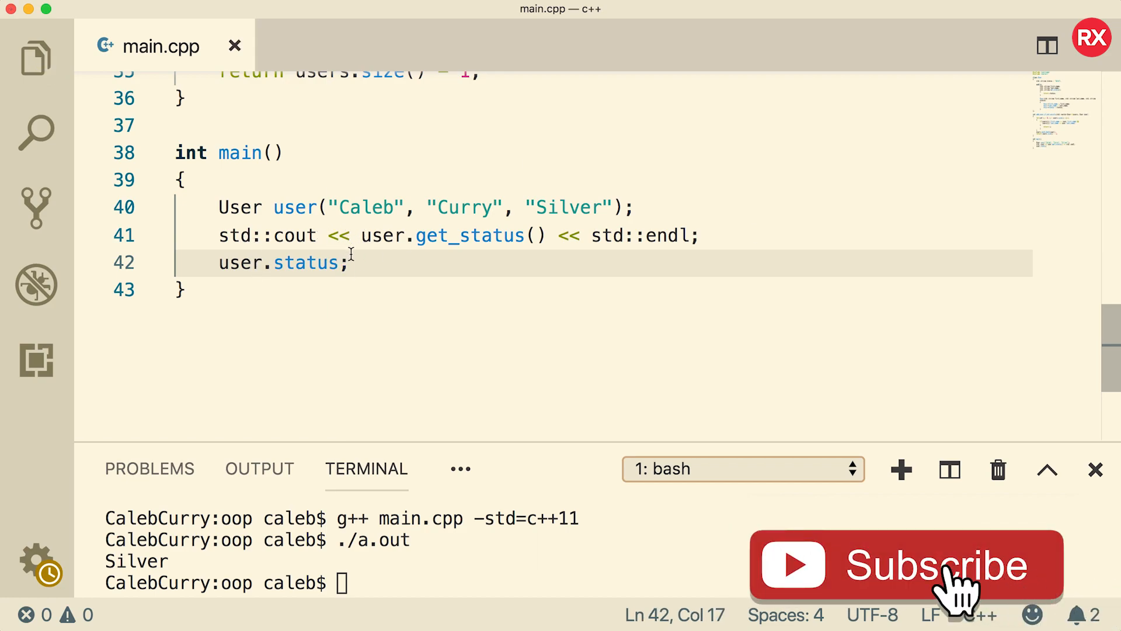
{"action": "left_click", "coordinate": [220, 263]}
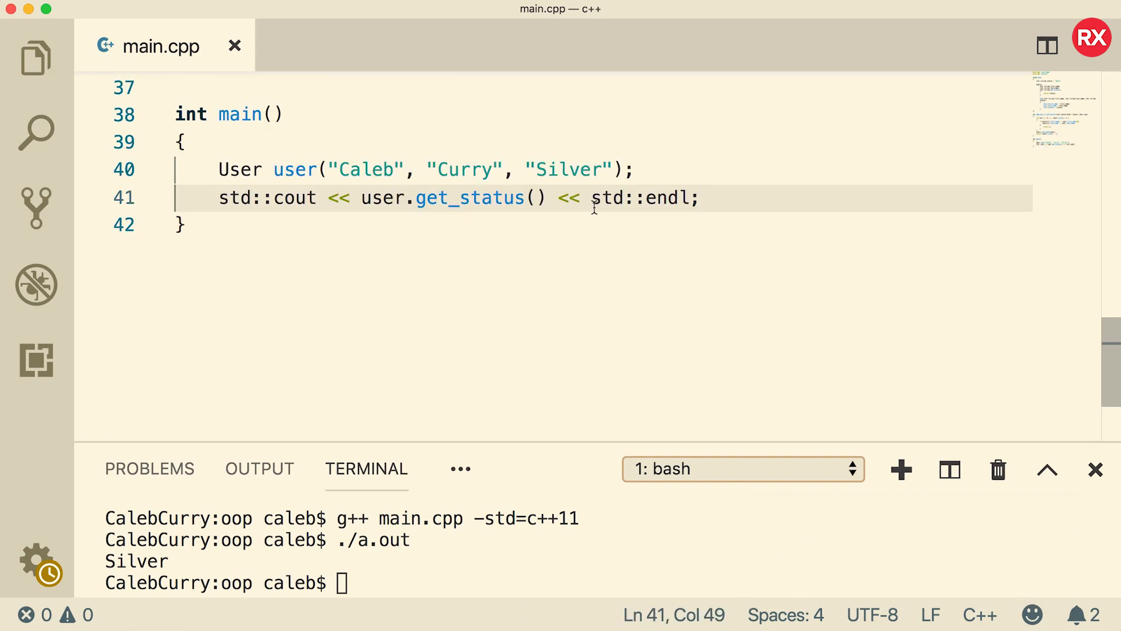
{"action": "mouse_move", "coordinate": [243, 118]}
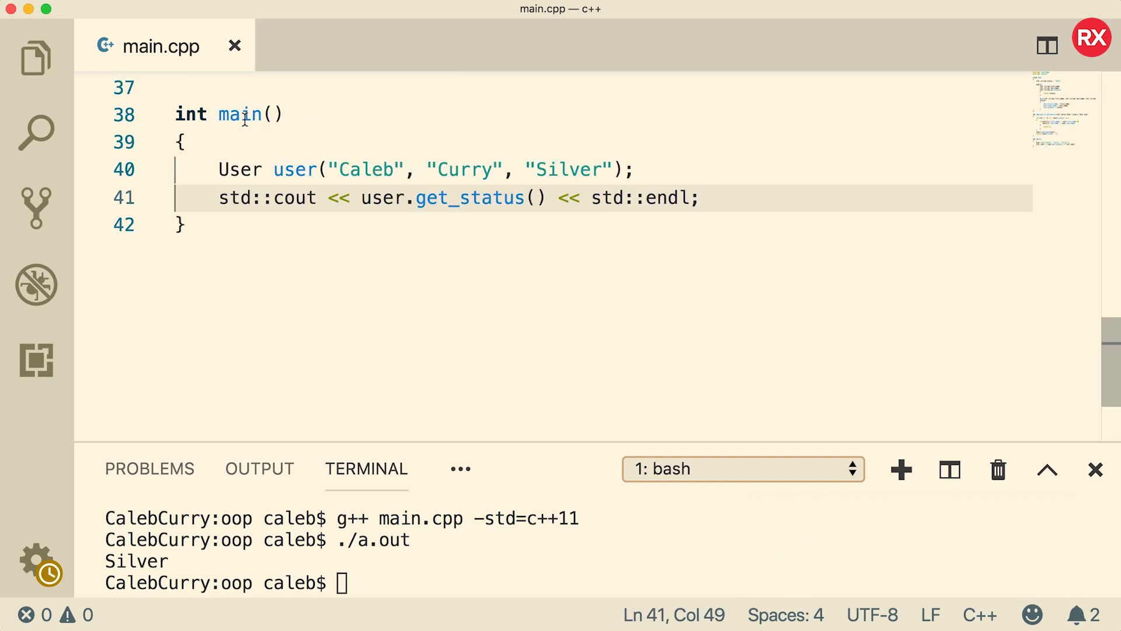
Write ~User() printing "Destructor\n" inside the class and rerun so Destructor follows Silver.
{"action": "scroll", "scroll_direction": "up", "scroll_amount": 3}
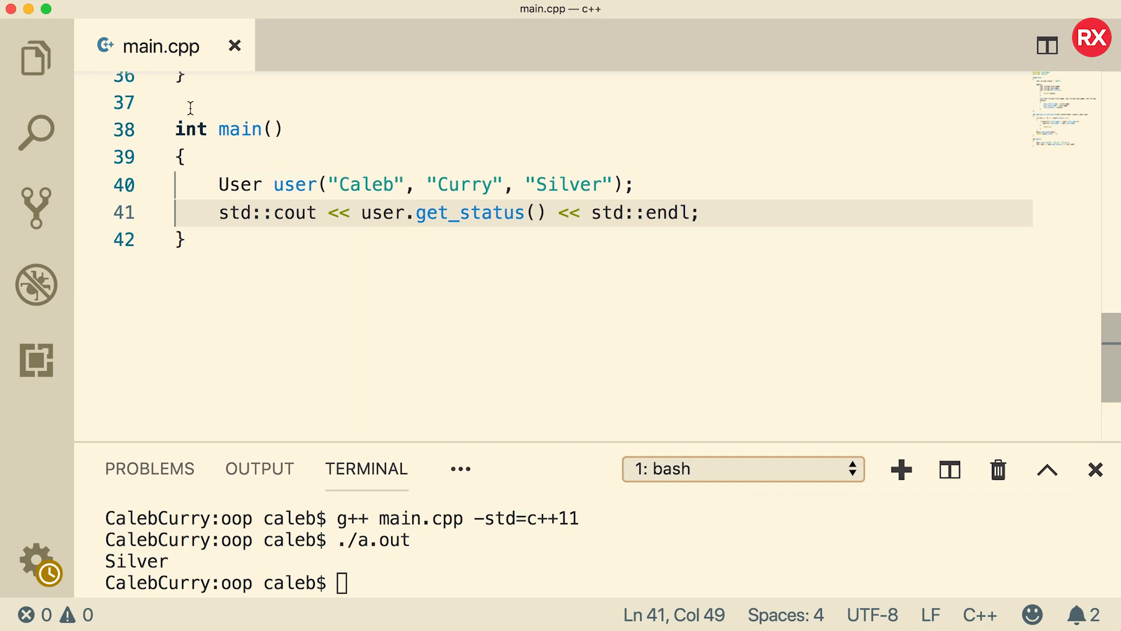
{"action": "scroll", "scroll_direction": "up", "scroll_amount": 3}
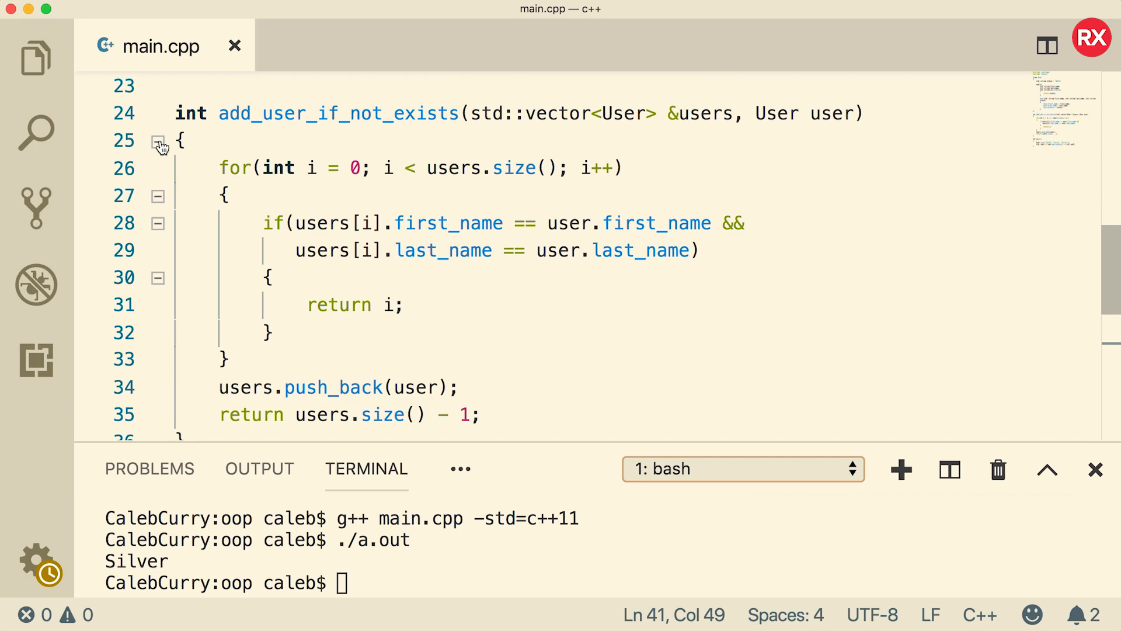
{"action": "type", "text": "User"}
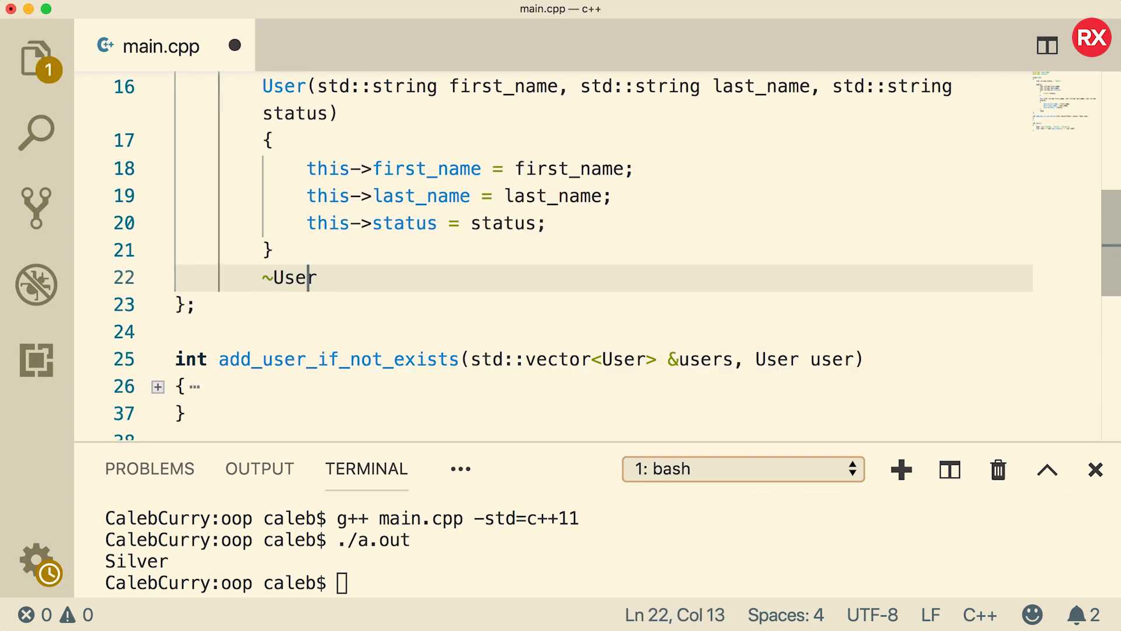
{"action": "type", "text": "()"}
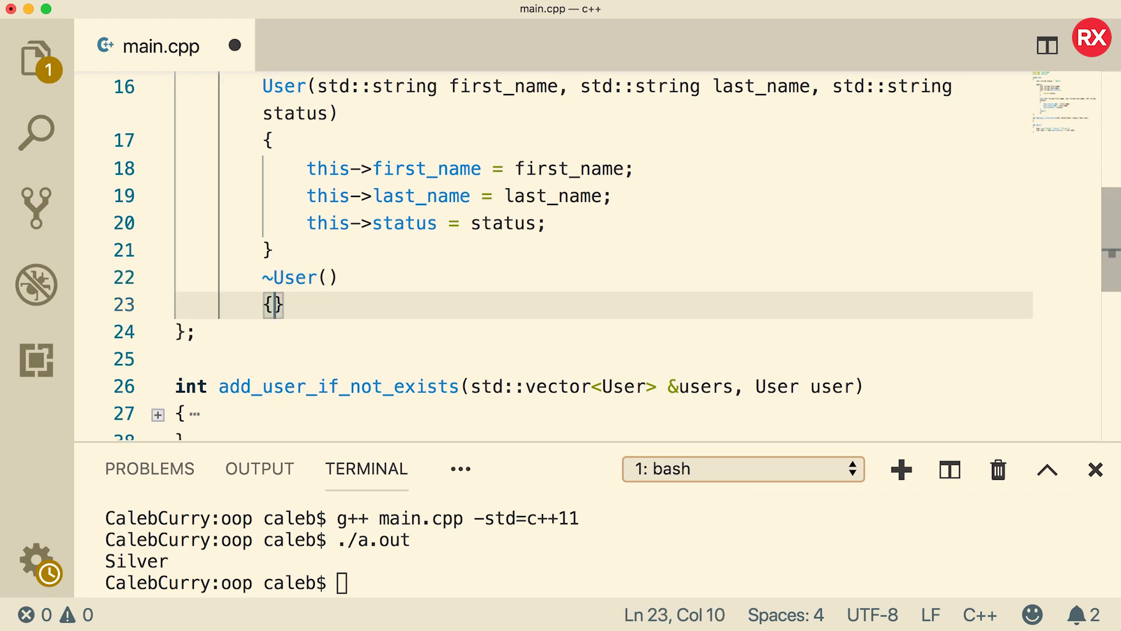
{"action": "type", "text": "std::cout << \"\""}
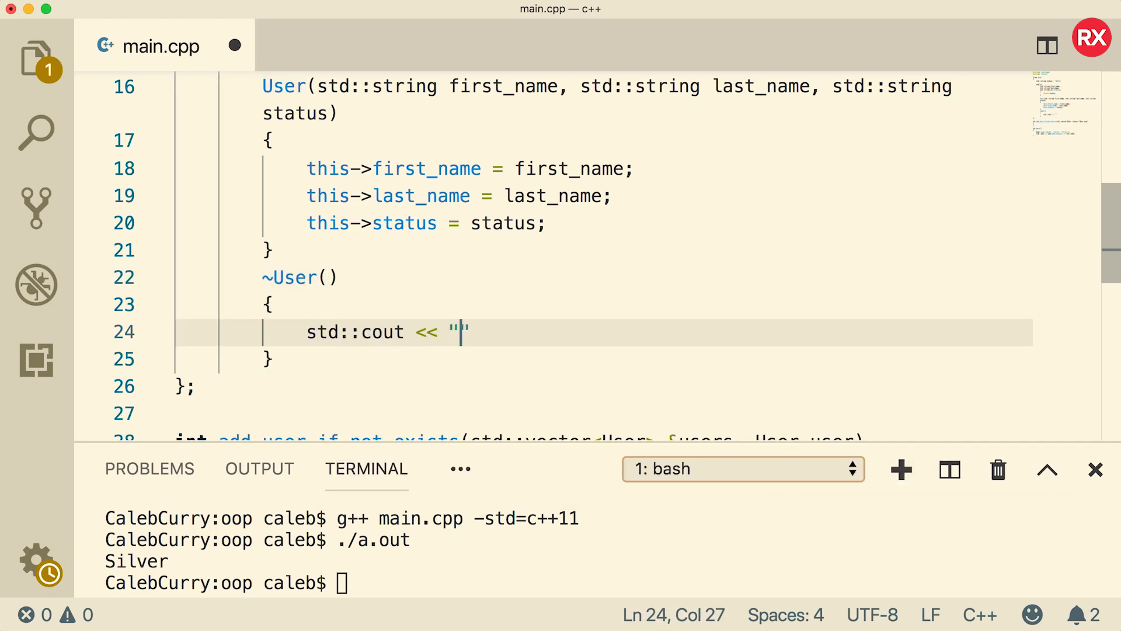
{"action": "type", "text": "Des"}
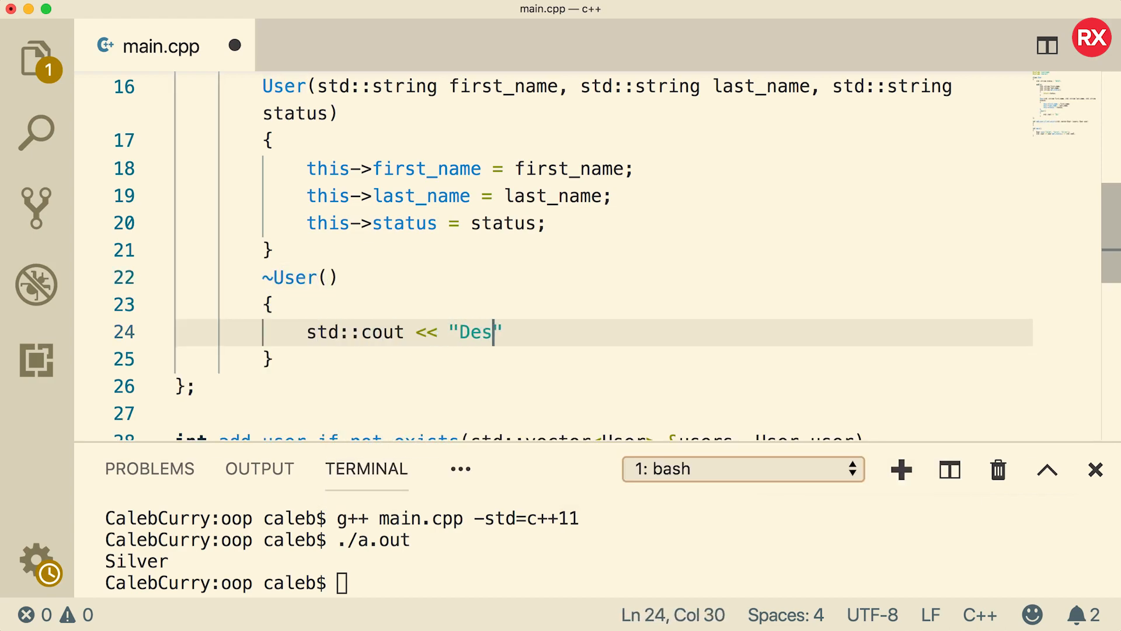
{"action": "type", "text": "tructor\\n"}
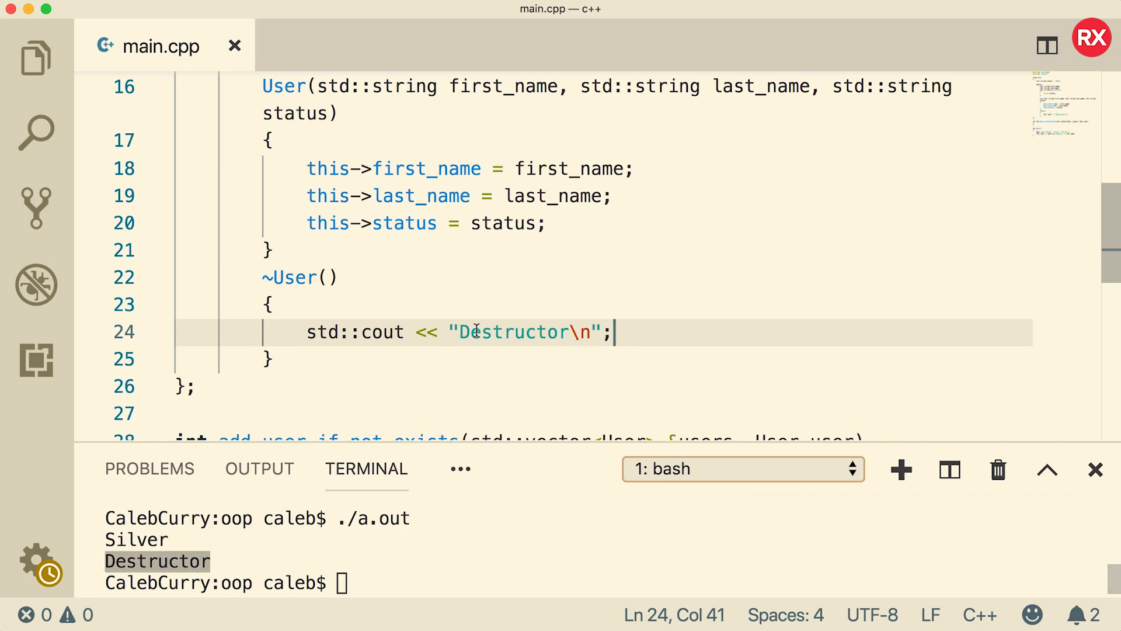
{"action": "left_click", "coordinate": [307, 331]}
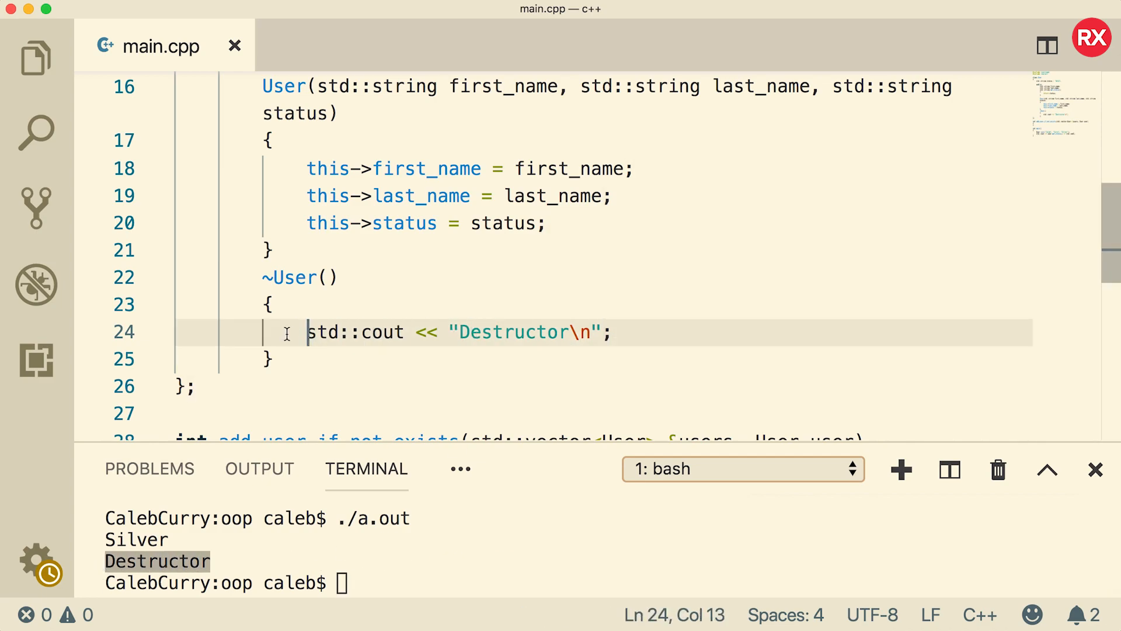
{"action": "mouse_move", "coordinate": [471, 314]}
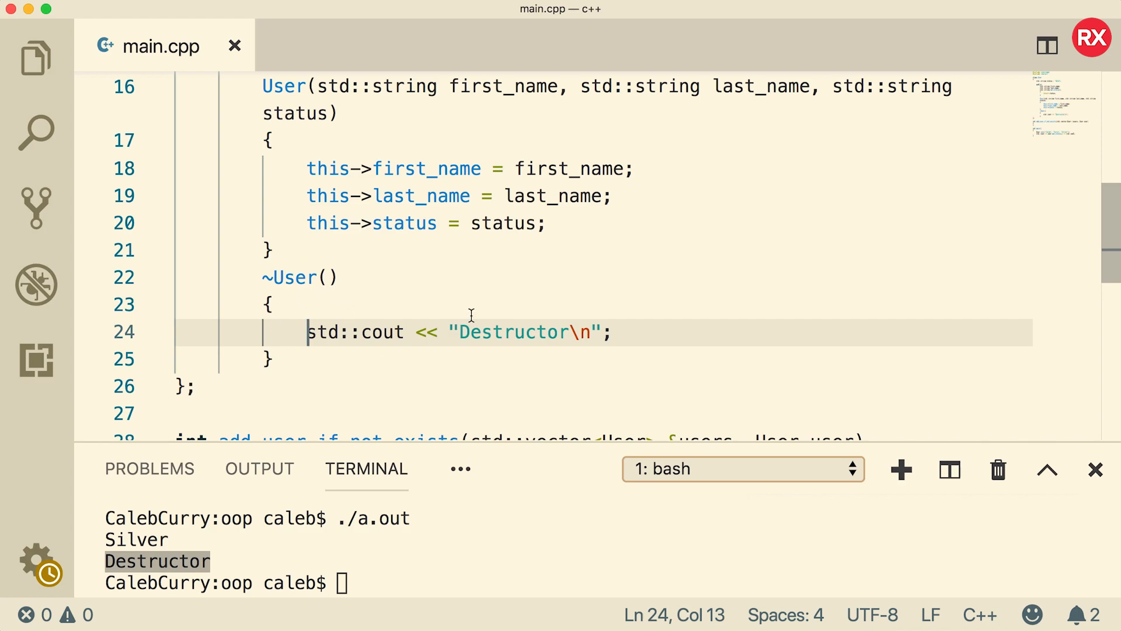